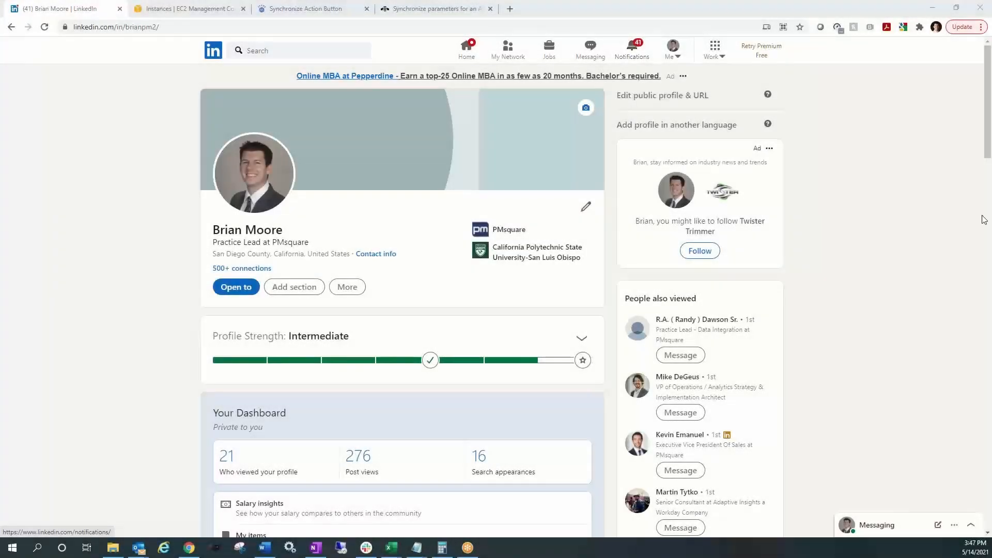
mouse_move(884, 202)
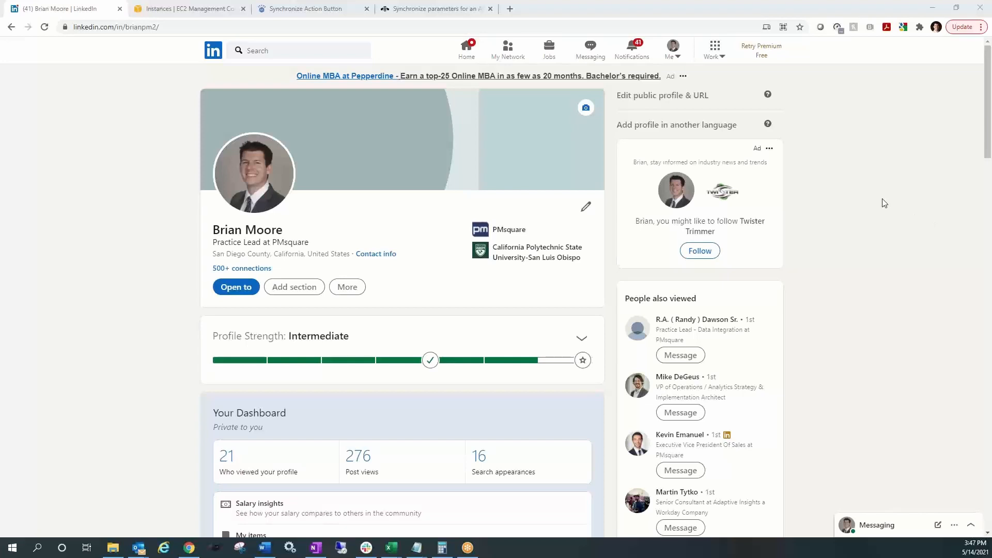
mouse_move(586, 108)
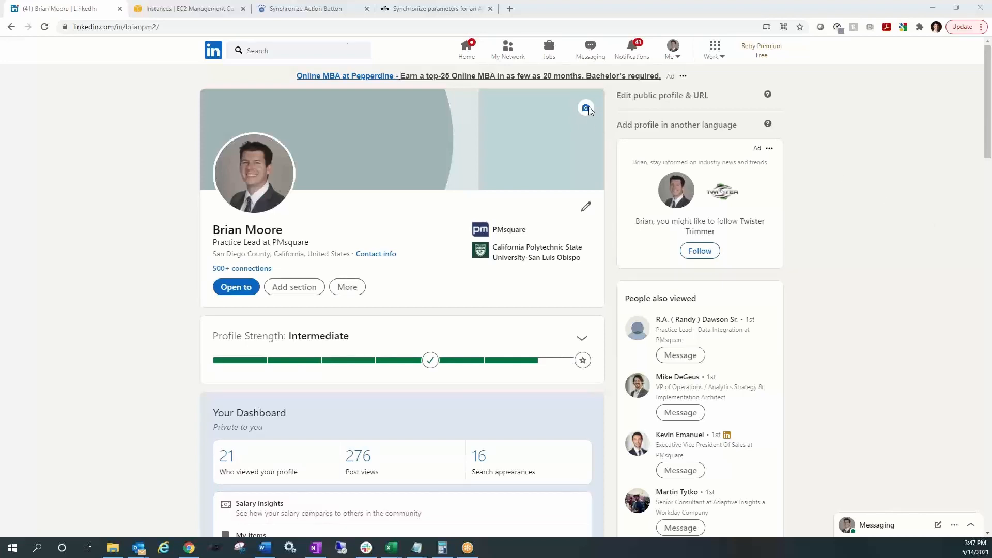
- Switch to the IBM Documentation article 'Synchronize parameters for an Action button'
click(127, 27)
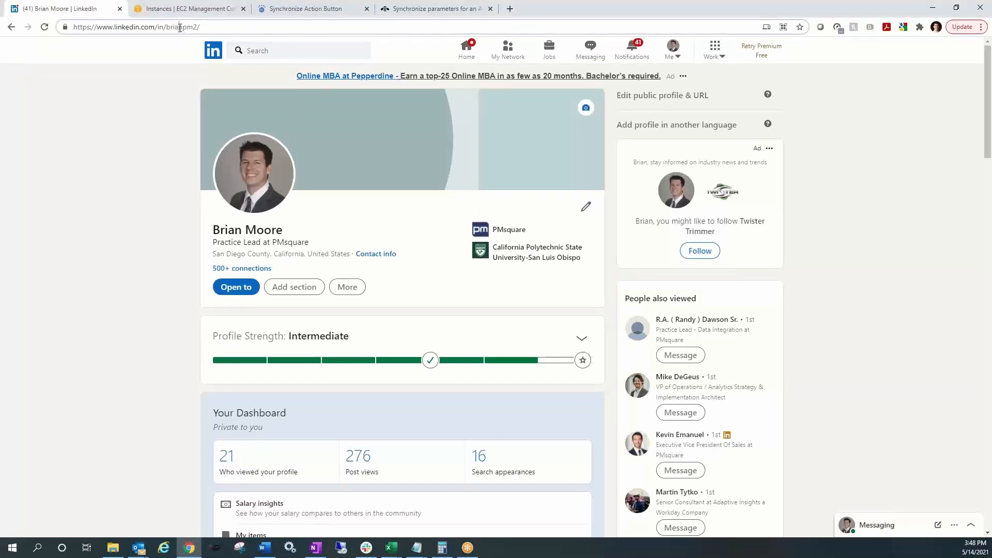
double_click(182, 26)
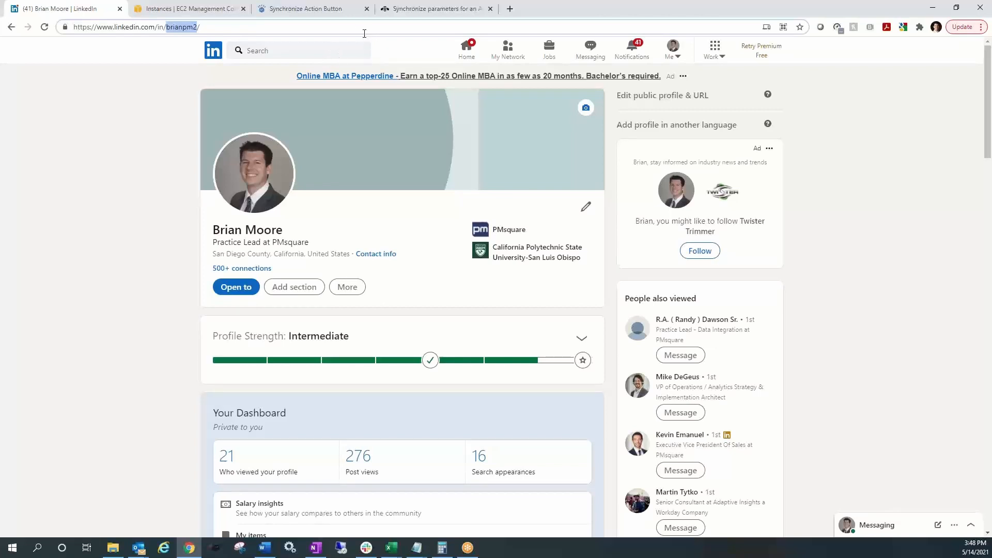
mouse_move(356, 25)
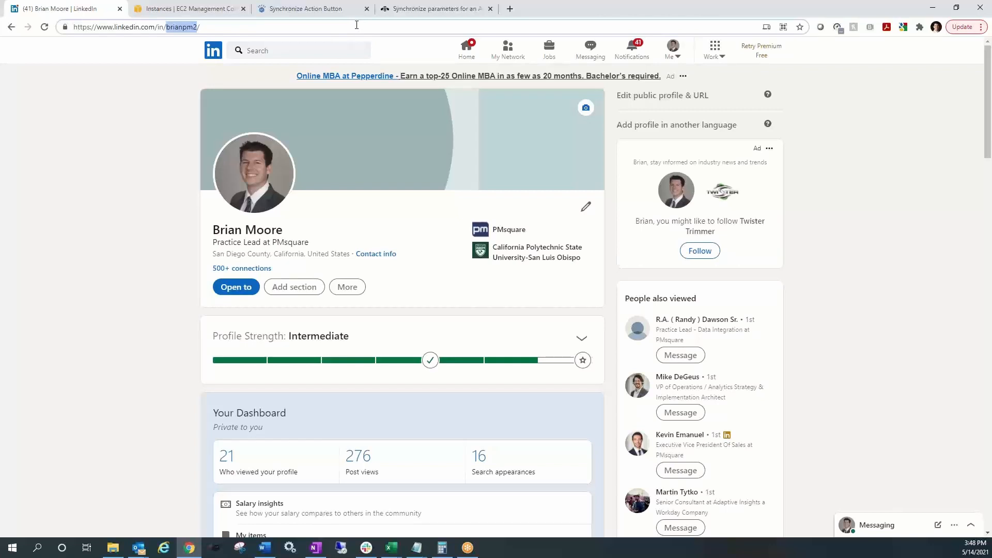
mouse_move(355, 25)
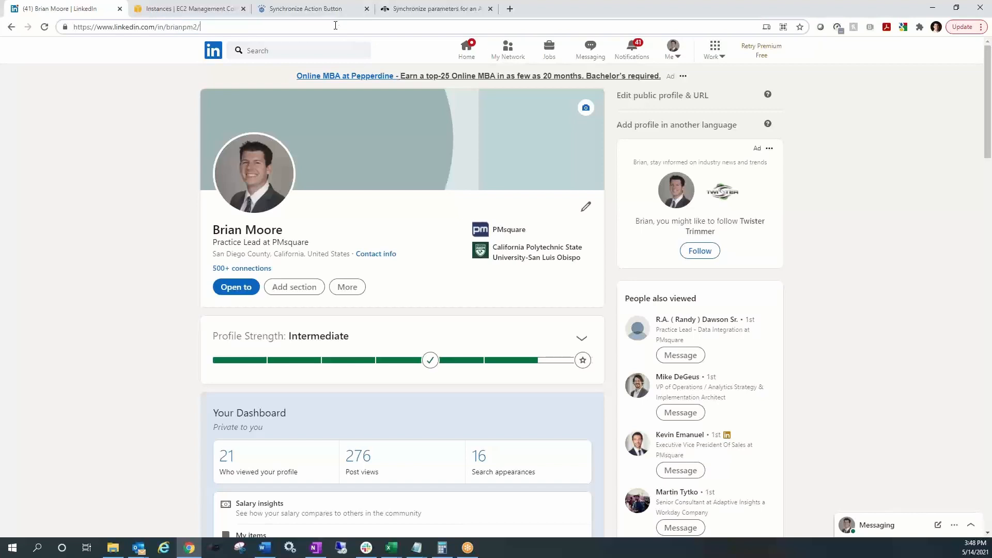
mouse_move(437, 9)
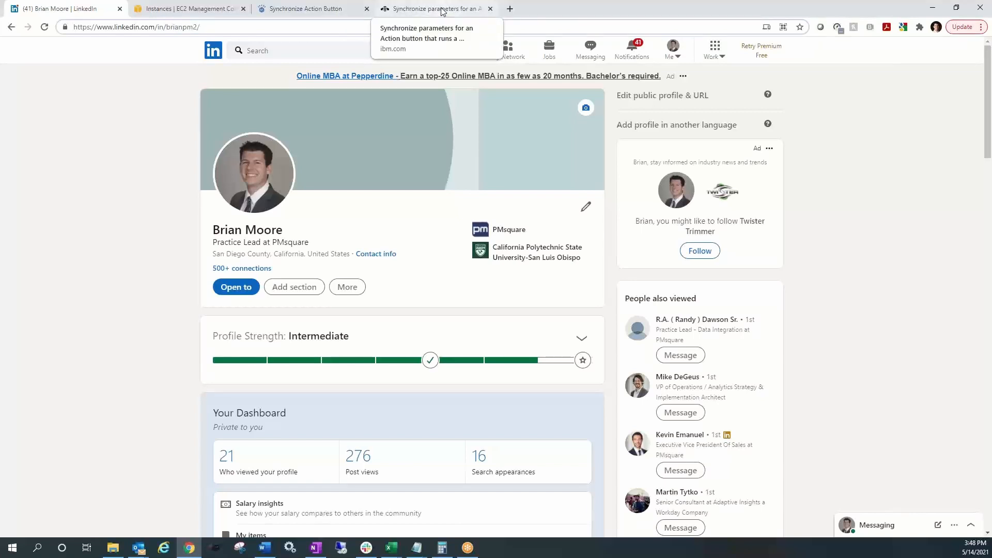
click(435, 9)
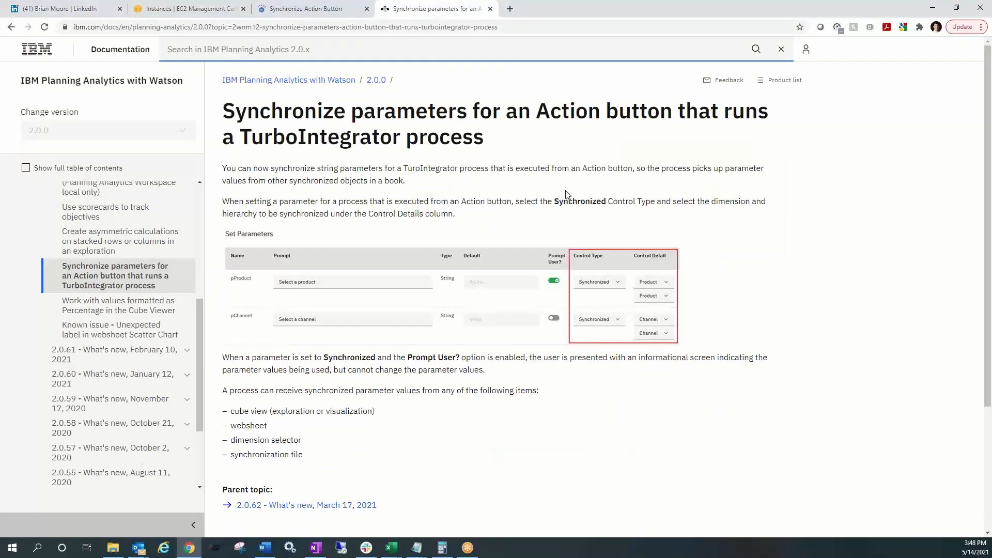
mouse_move(561, 193)
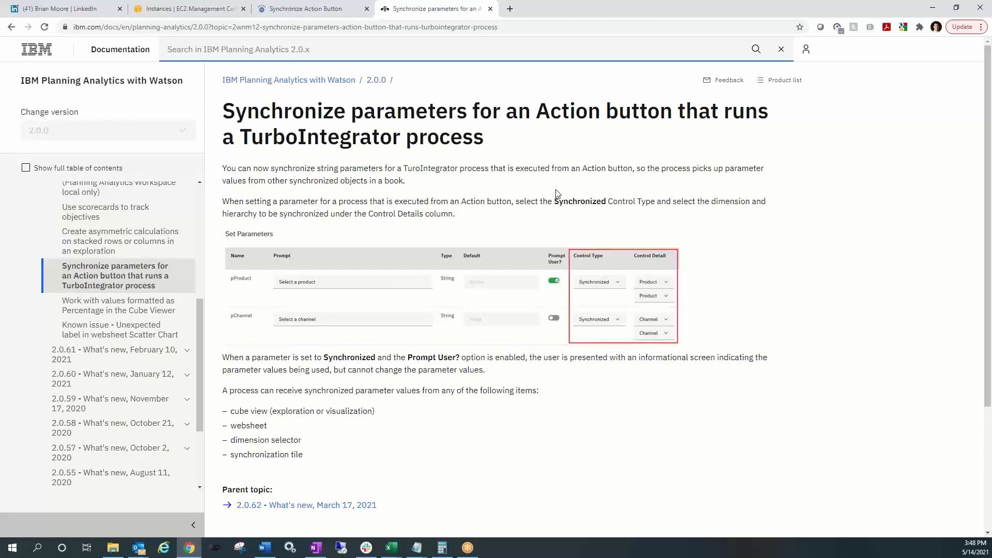
mouse_move(568, 203)
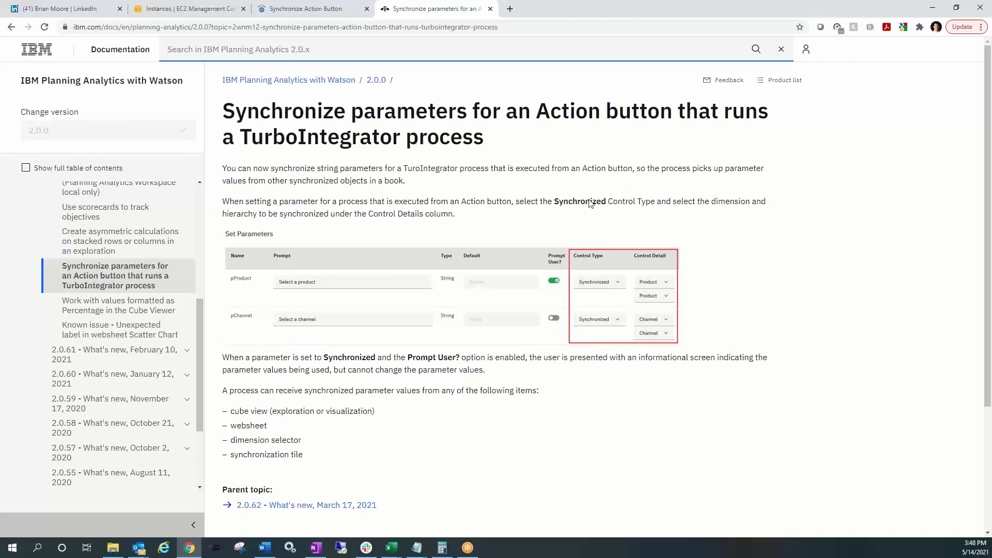
mouse_move(598, 195)
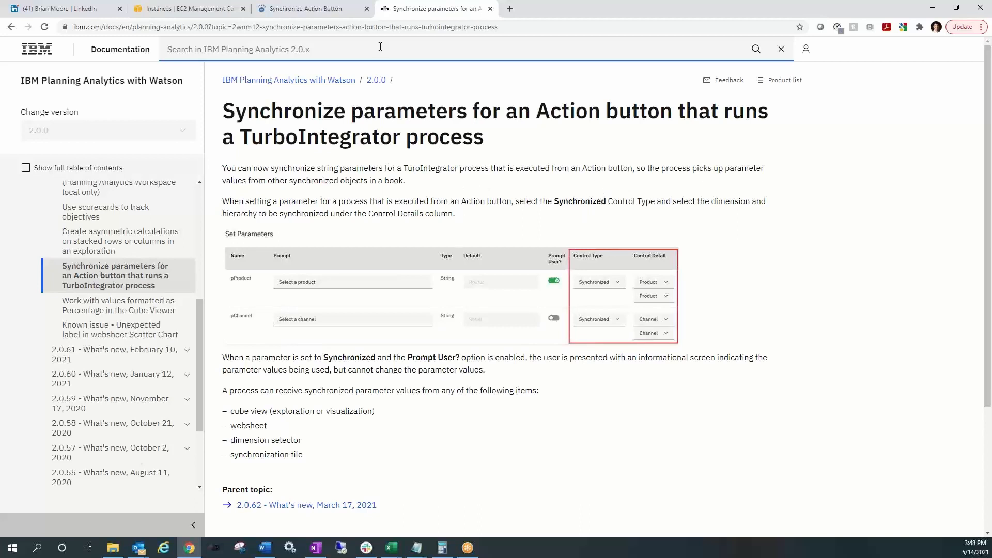
mouse_move(309, 9)
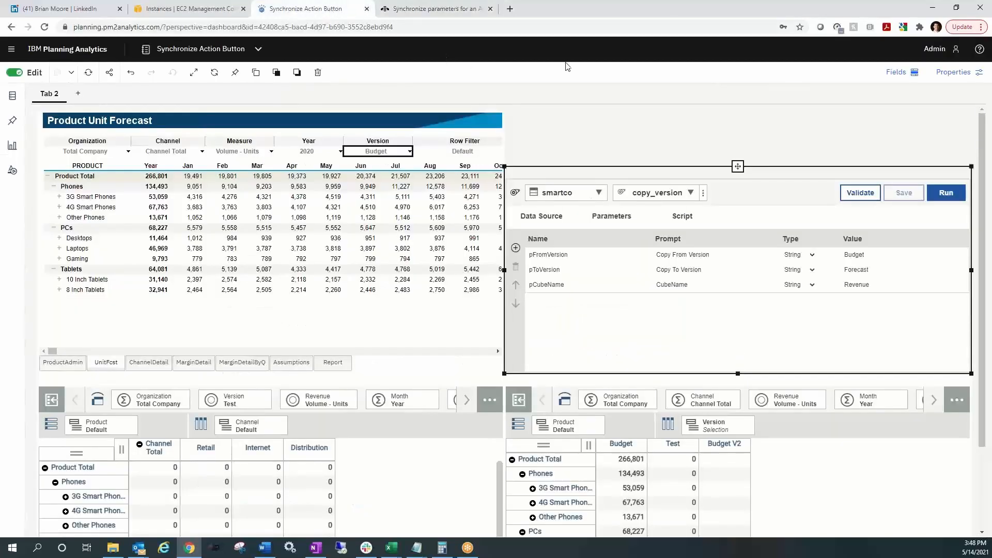
mouse_move(519, 76)
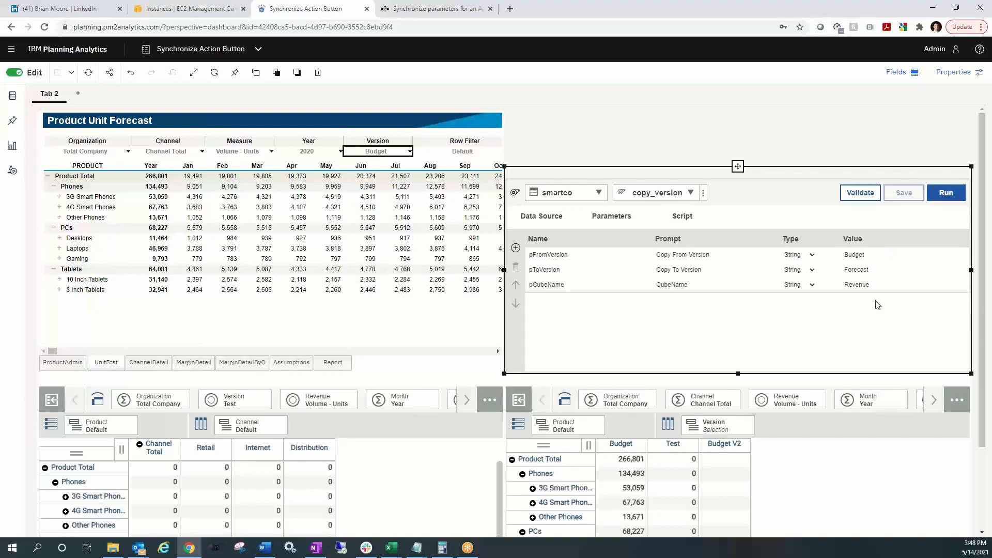
mouse_move(873, 303)
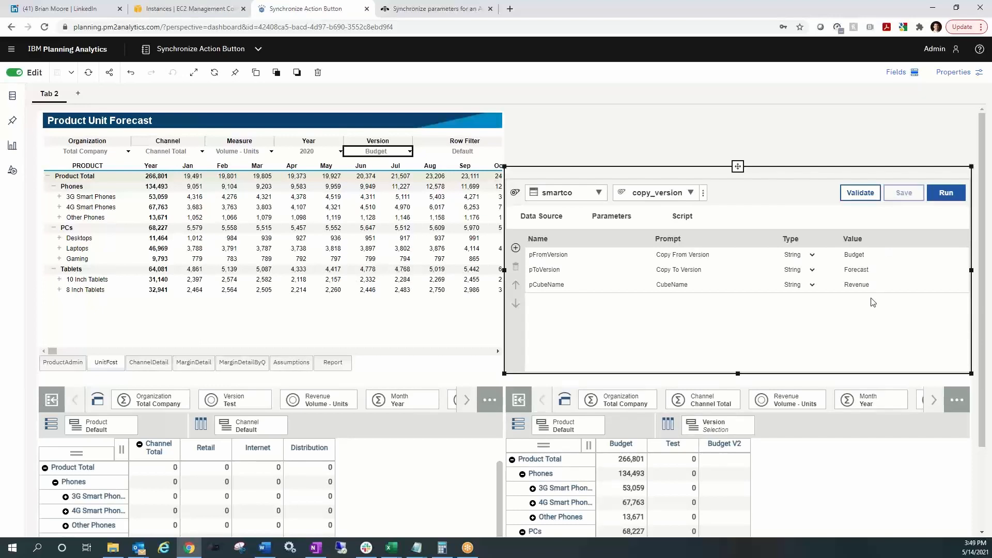
mouse_move(628, 295)
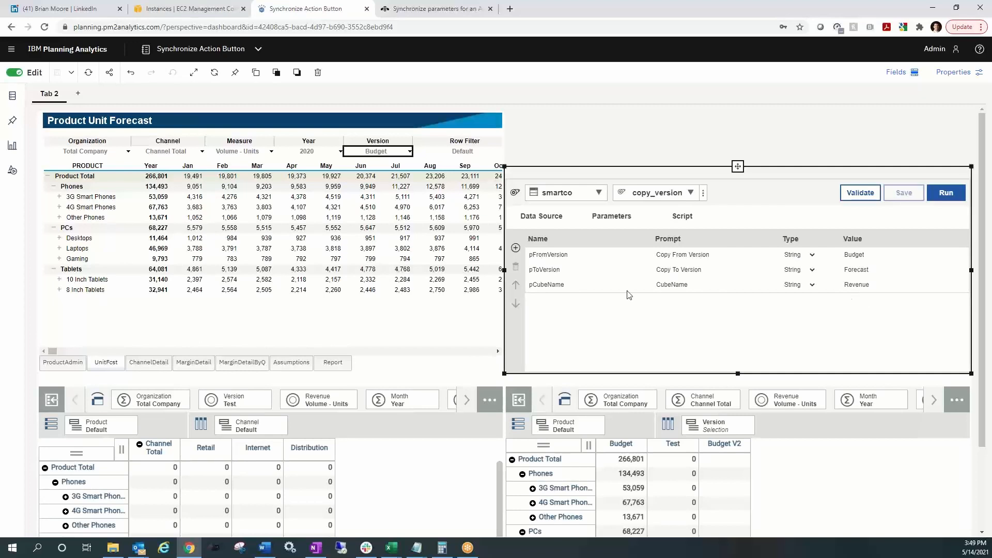
mouse_move(544, 349)
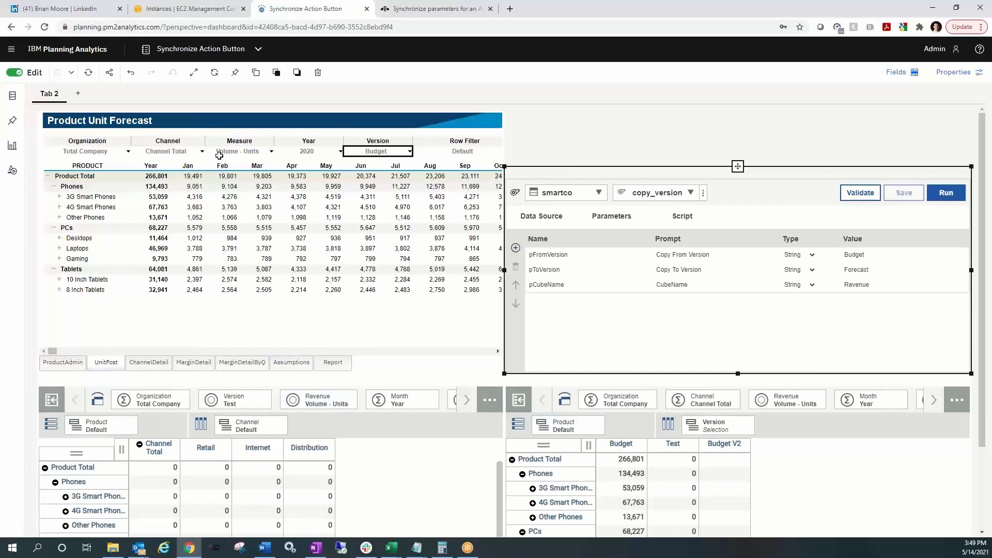
- Add an Action button widget to the book and label it 'Copy Version'
click(11, 170)
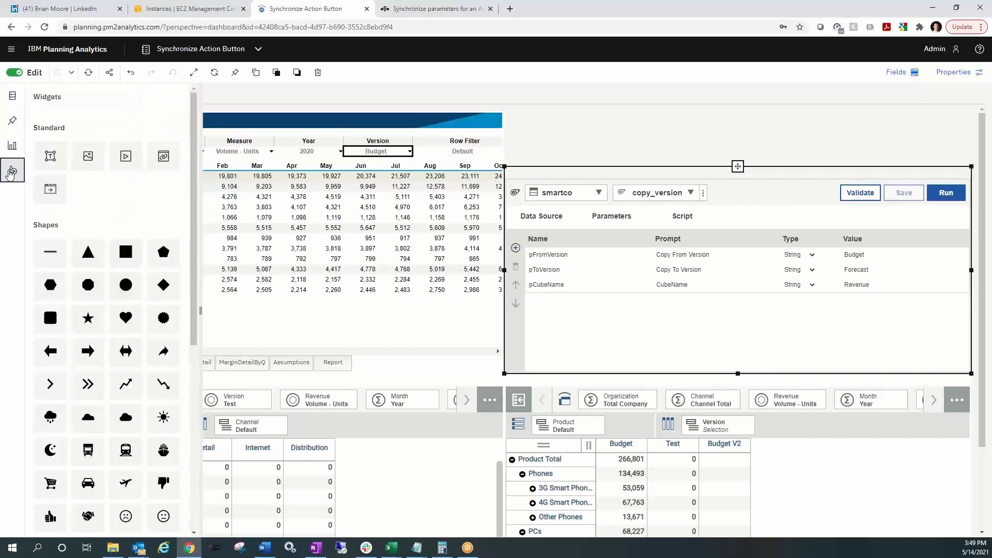
click(255, 92)
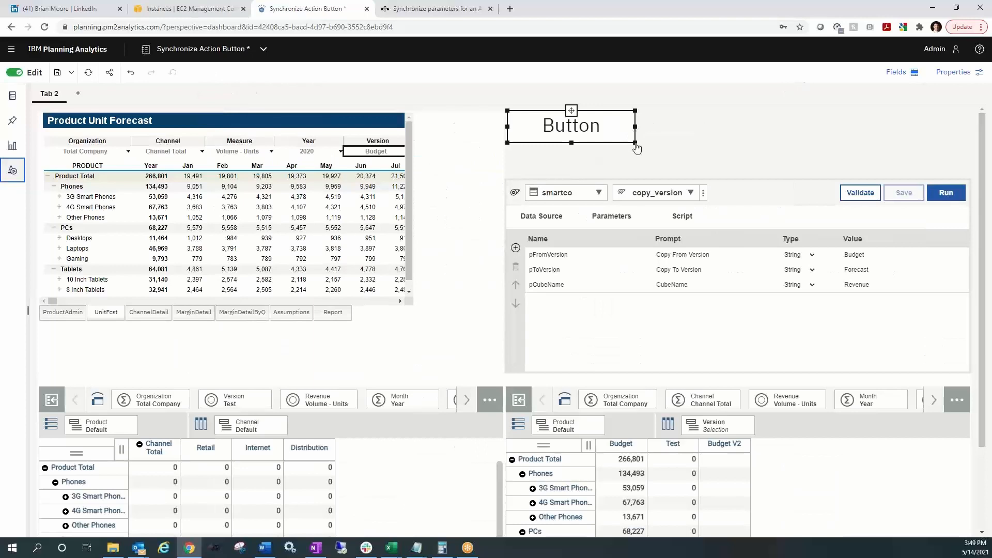
mouse_move(671, 138)
text(C)
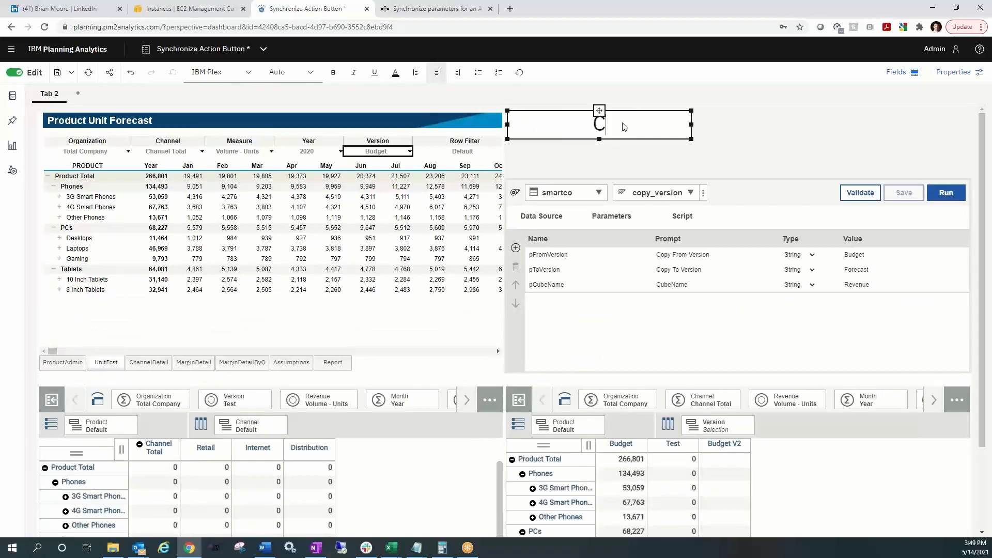
text(opy Versio)
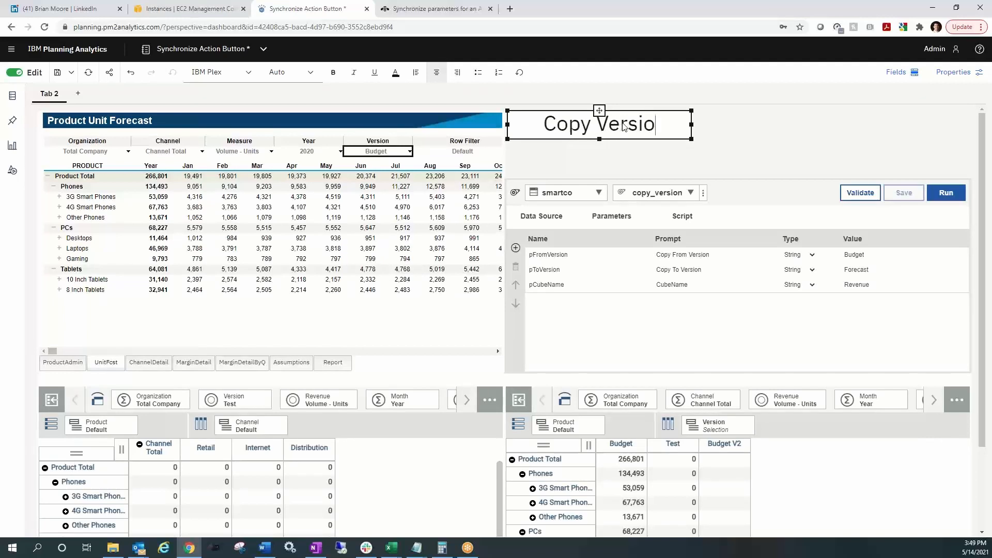
text(n)
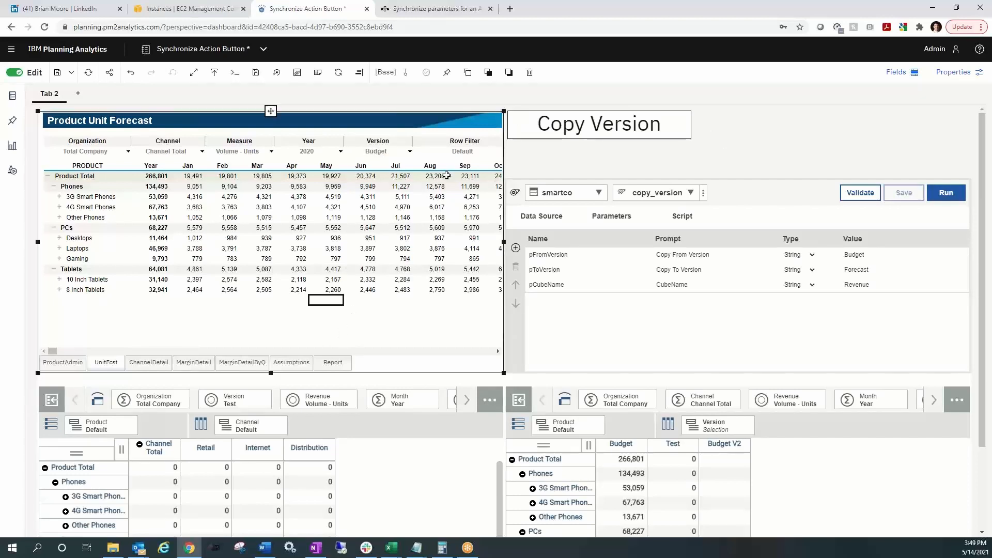
mouse_move(792, 149)
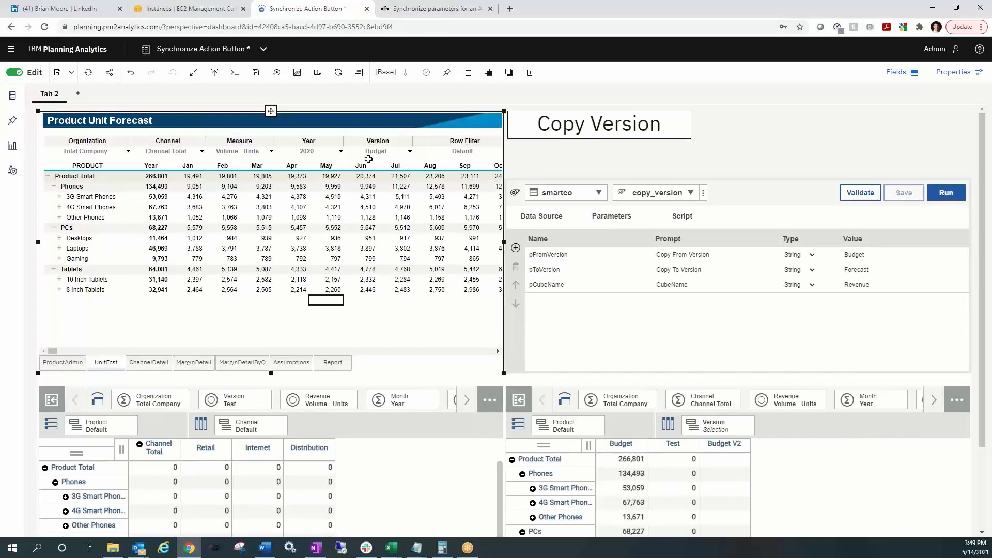
mouse_move(374, 198)
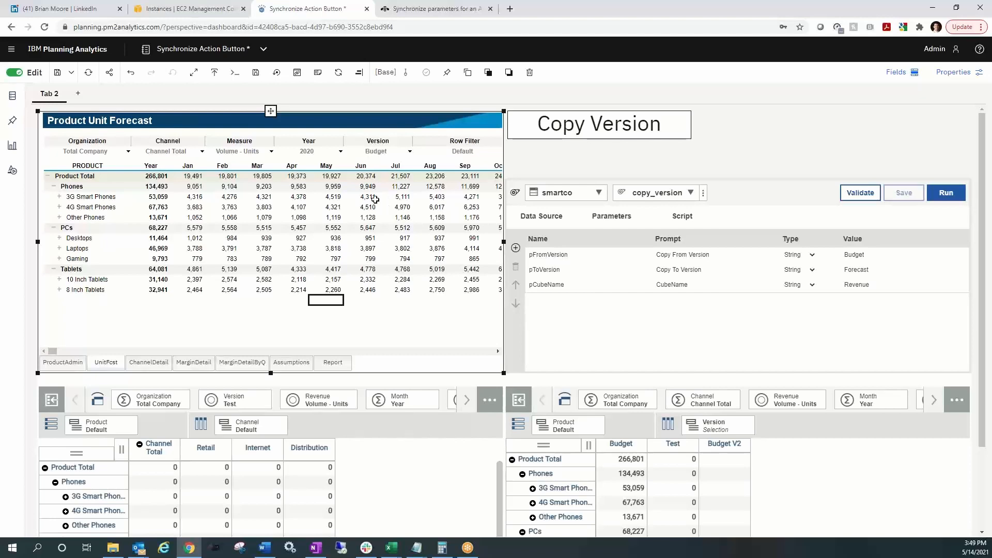
mouse_move(335, 193)
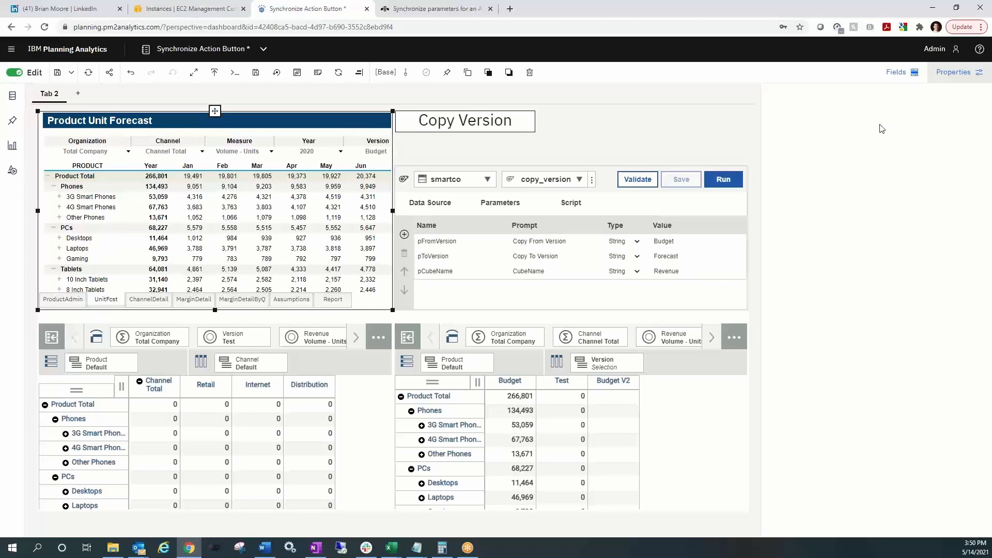
- Enable dimension synchronization on the Product Unit Forecast websheet, switching off Revenue and Year
click(958, 71)
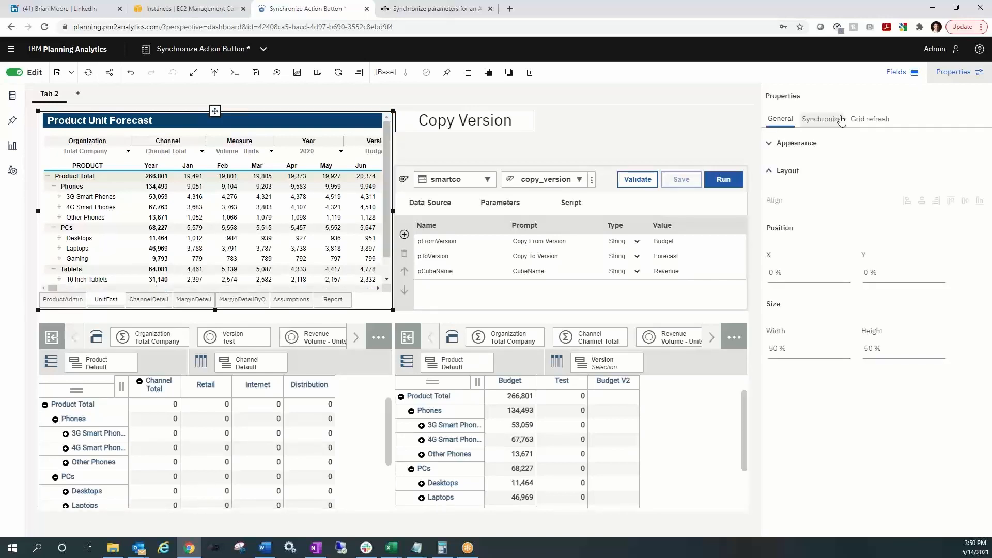
click(821, 119)
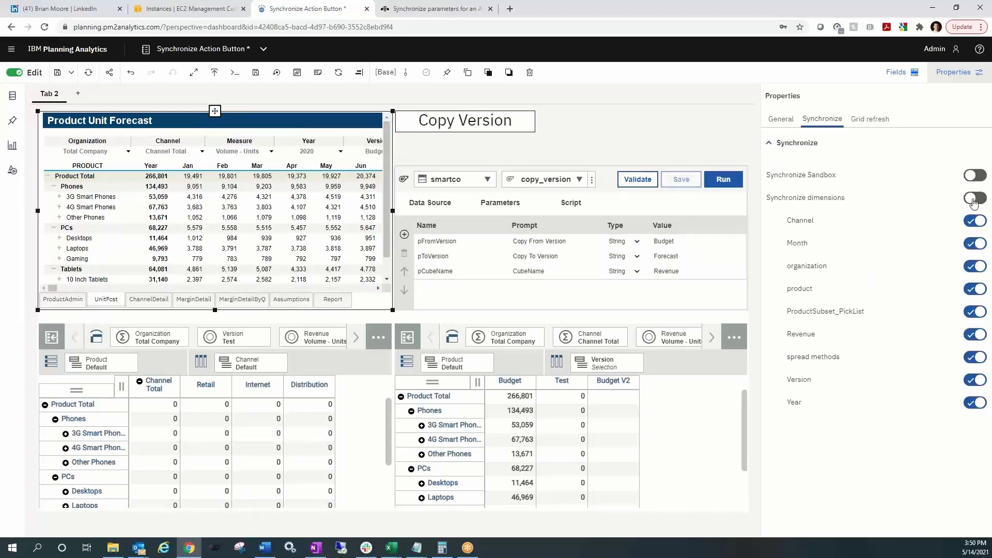
click(975, 197)
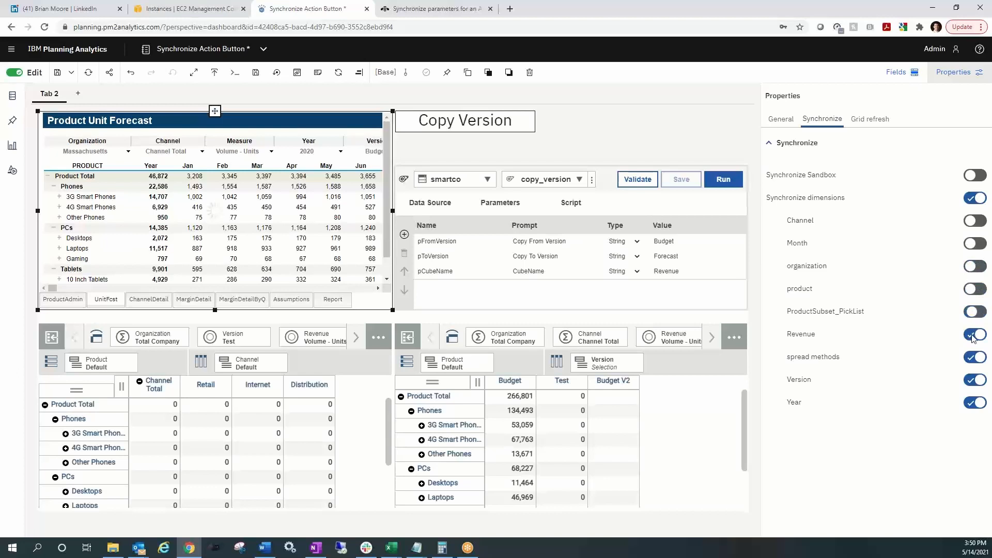
click(974, 335)
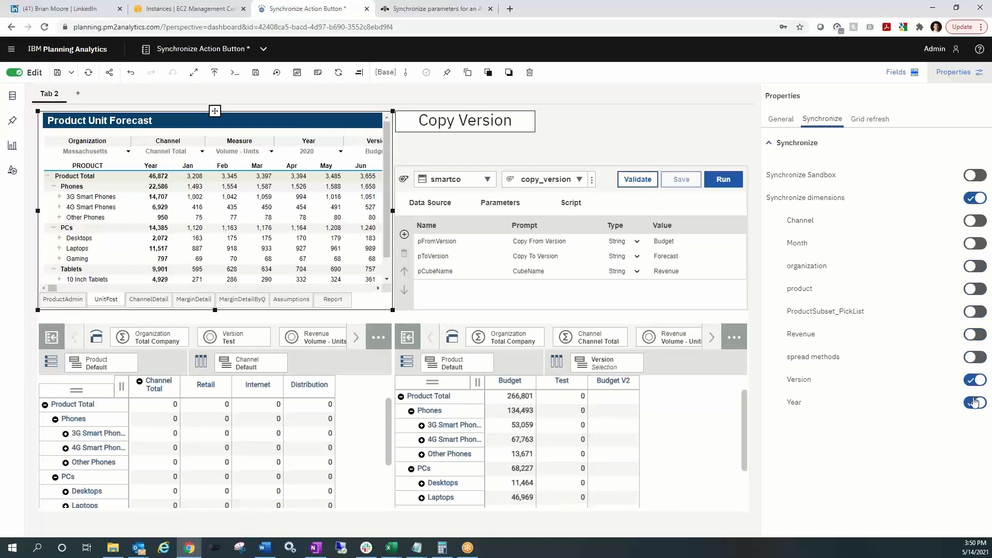
click(974, 402)
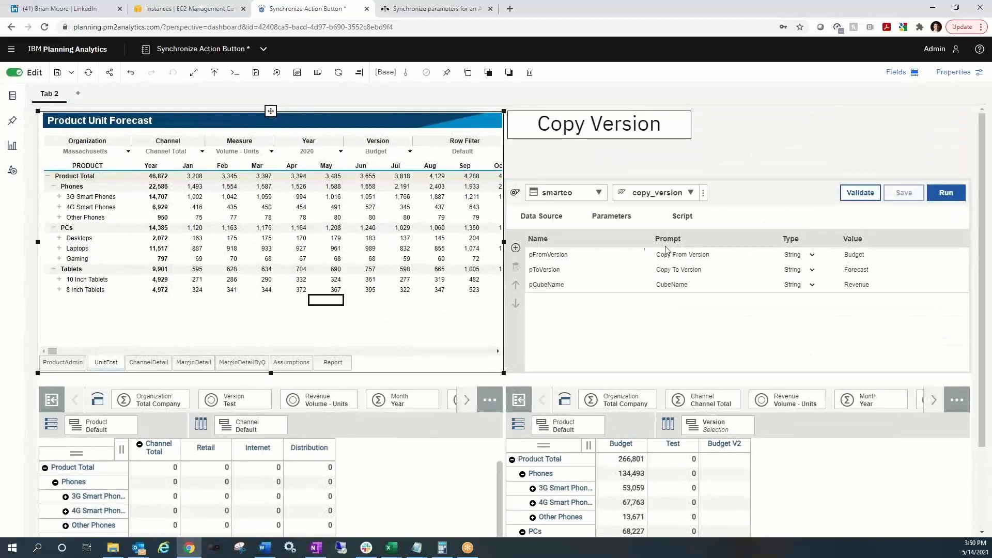
mouse_move(405, 154)
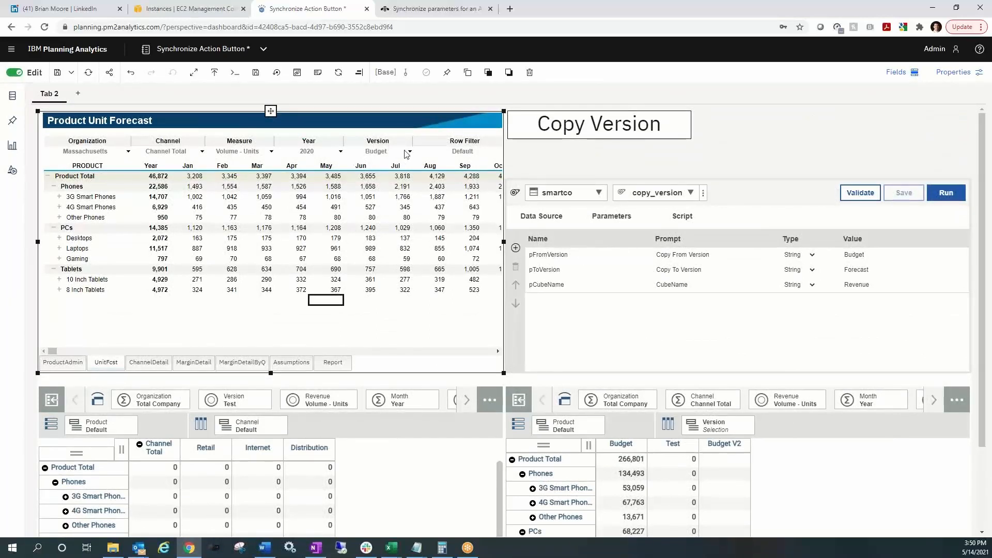
- Set the Product Unit Forecast websheet's Version title cell to Test
click(377, 150)
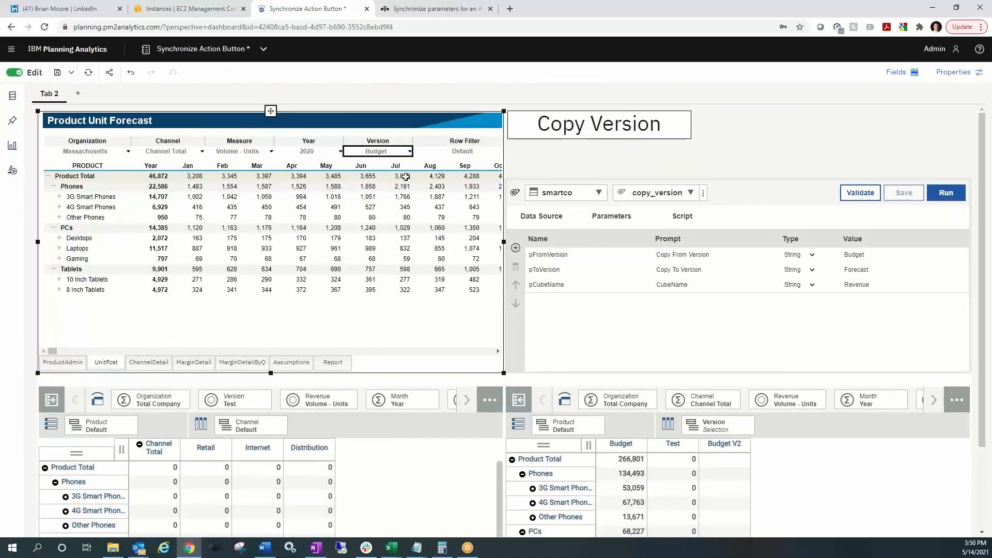
click(408, 151)
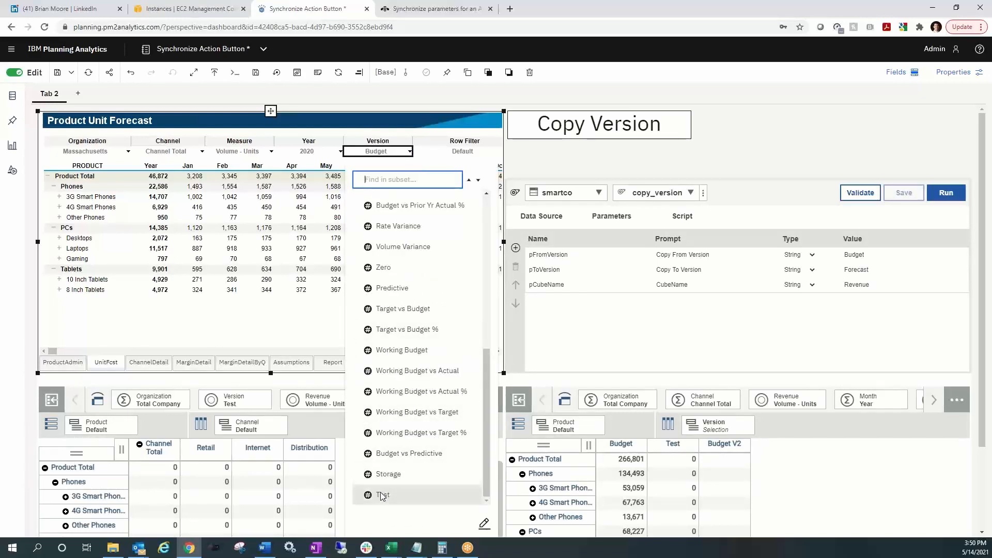
click(383, 495)
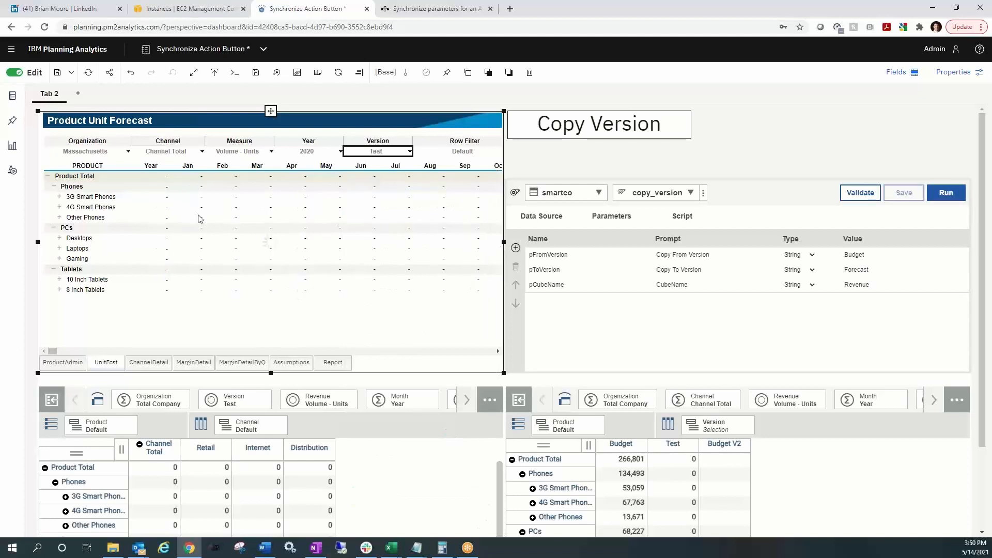
mouse_move(445, 236)
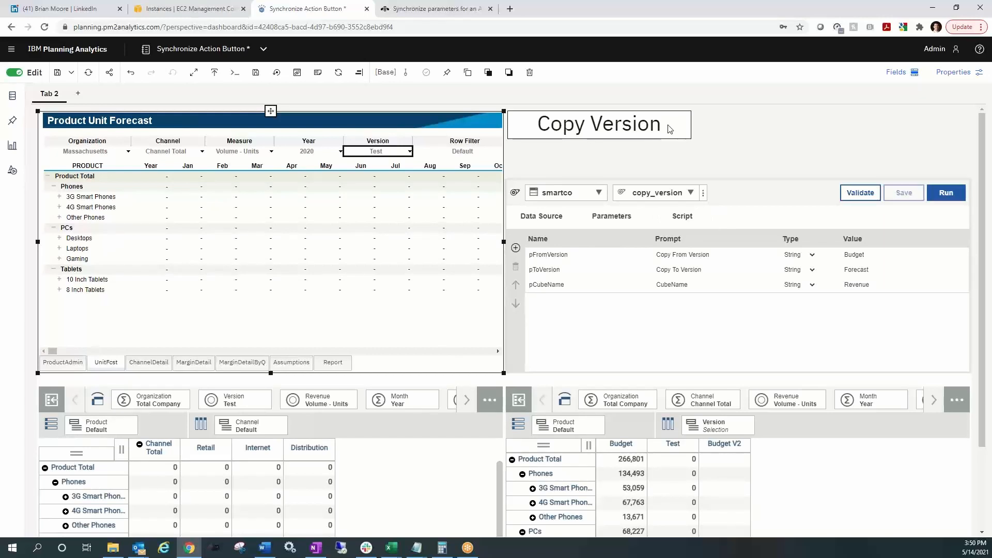
- Have the Copy Version button run smartco's copy_version process, refreshing after execution
click(597, 124)
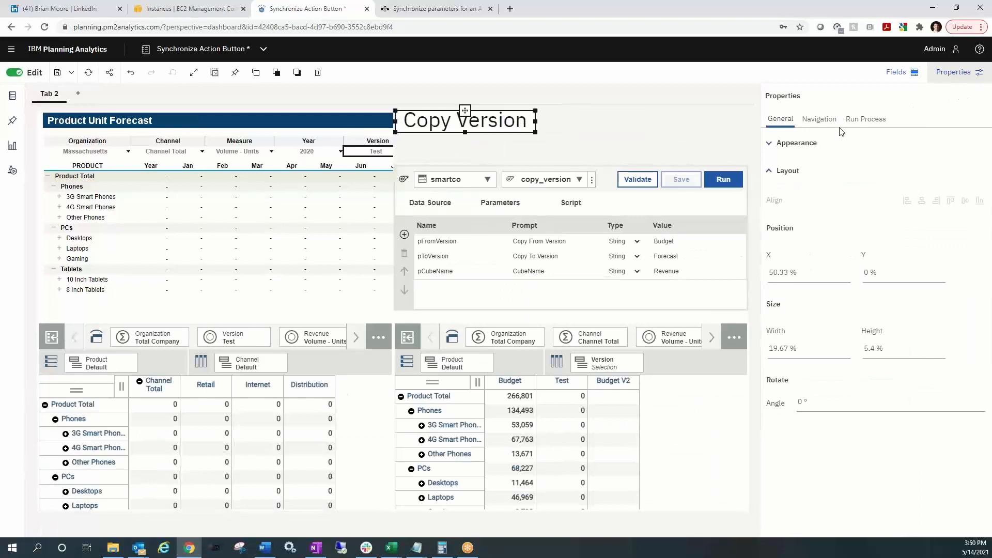
click(864, 119)
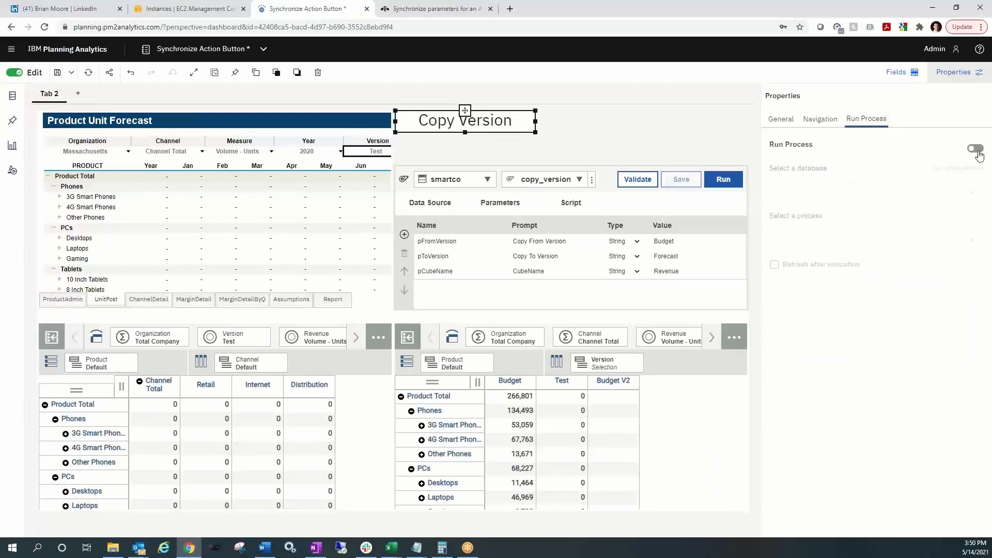
click(974, 148)
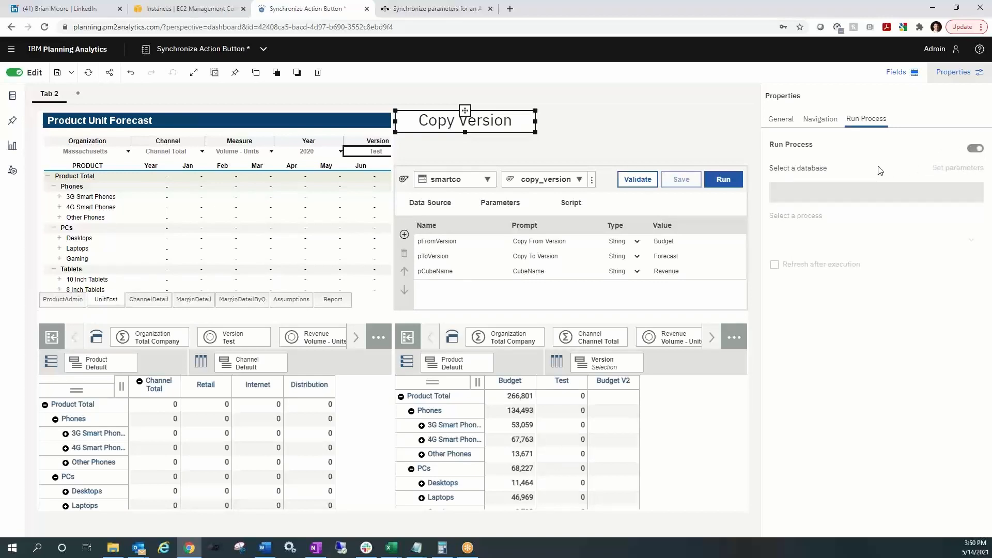
click(974, 148)
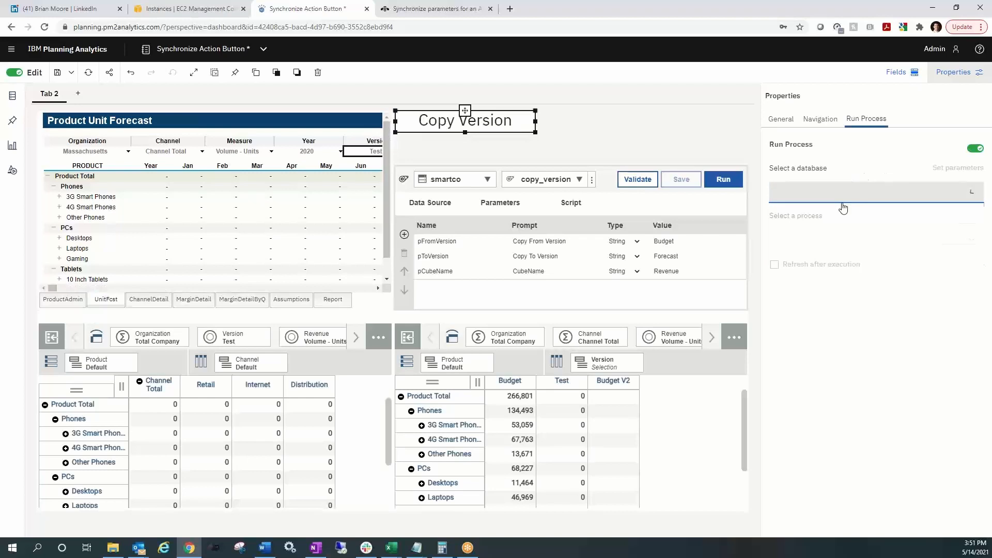
click(874, 191)
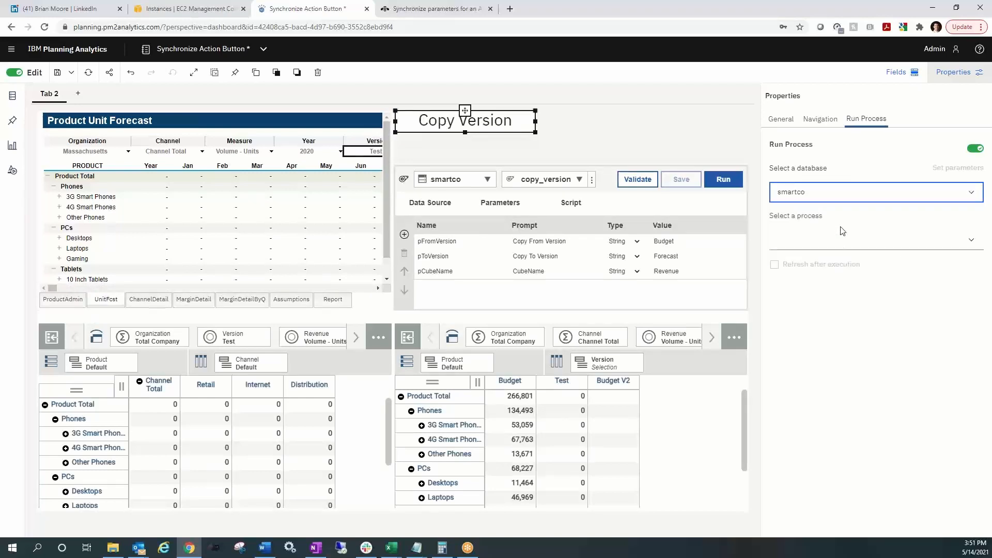
click(874, 239)
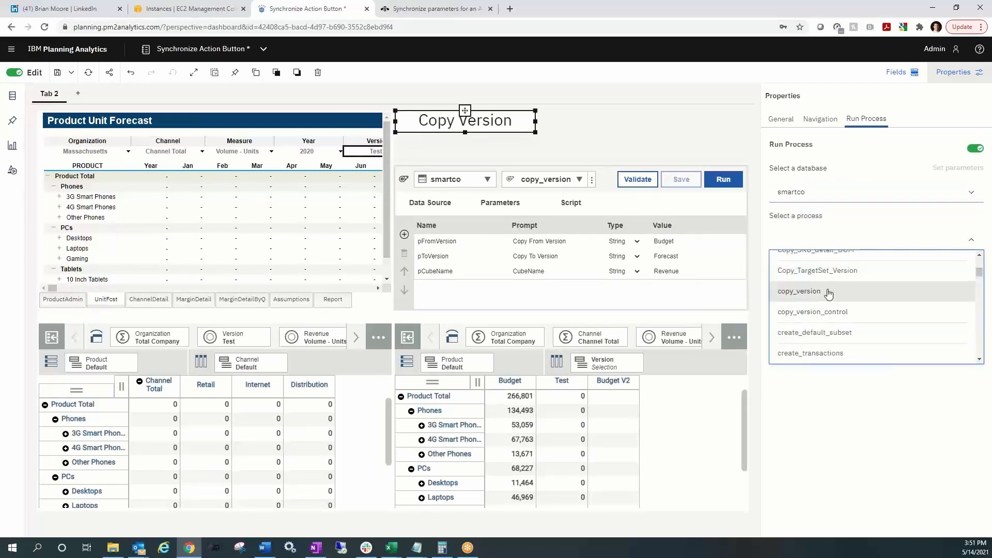
click(798, 291)
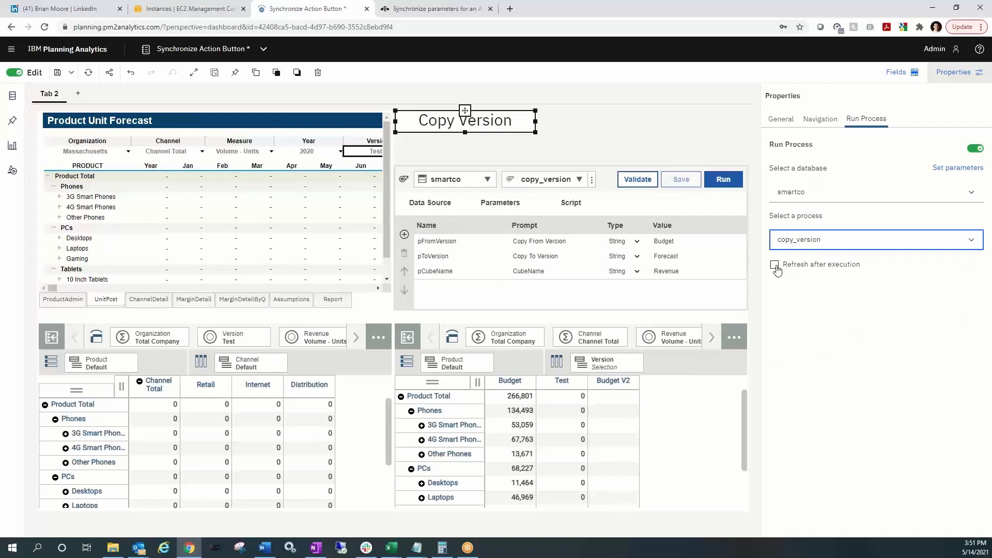
click(774, 264)
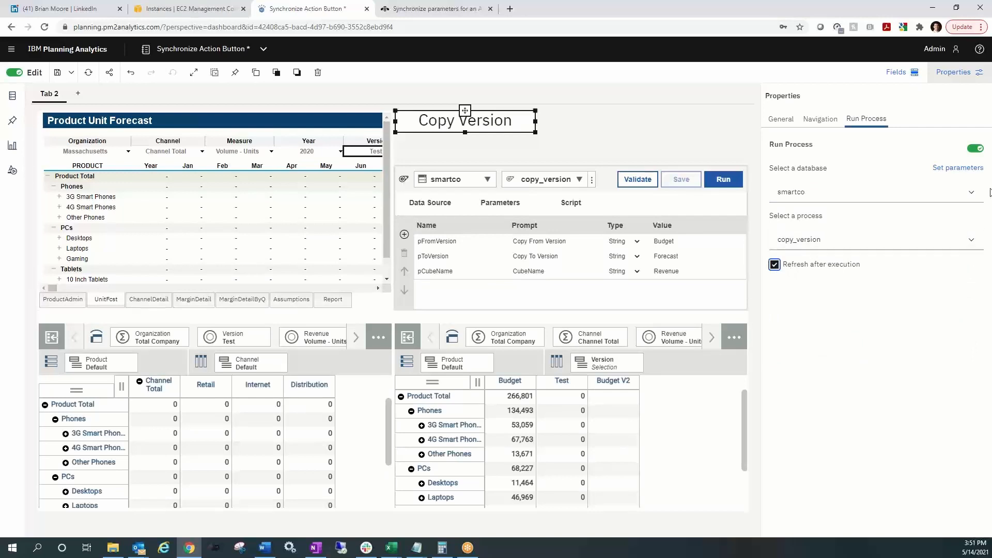
mouse_move(957, 171)
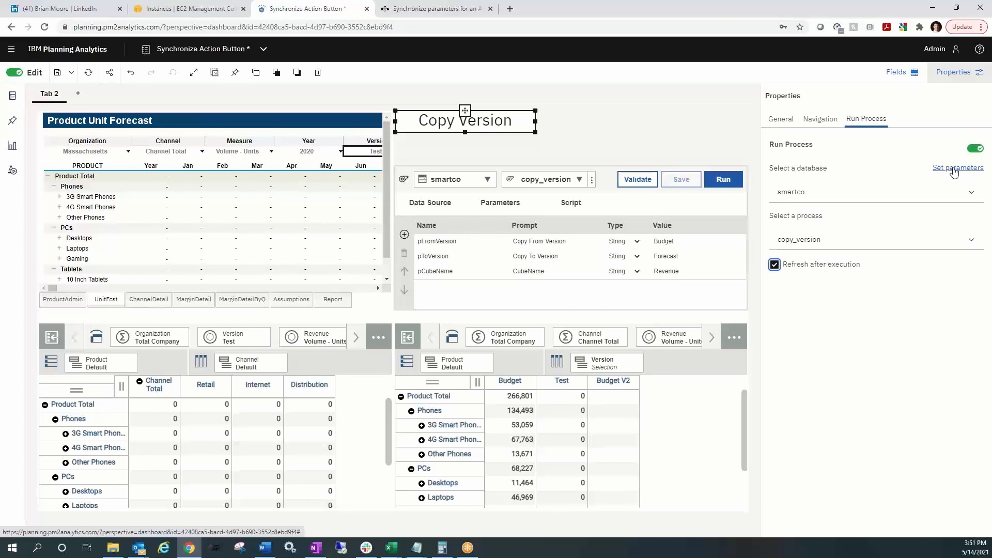
- Open copy_version's parameter settings and stop prompting users for pFromVersion
click(957, 167)
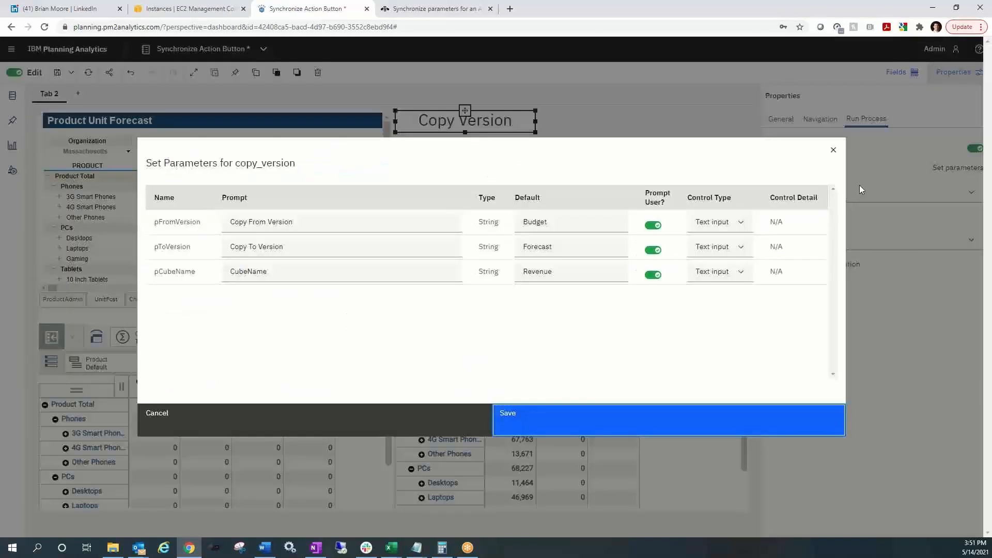
mouse_move(637, 230)
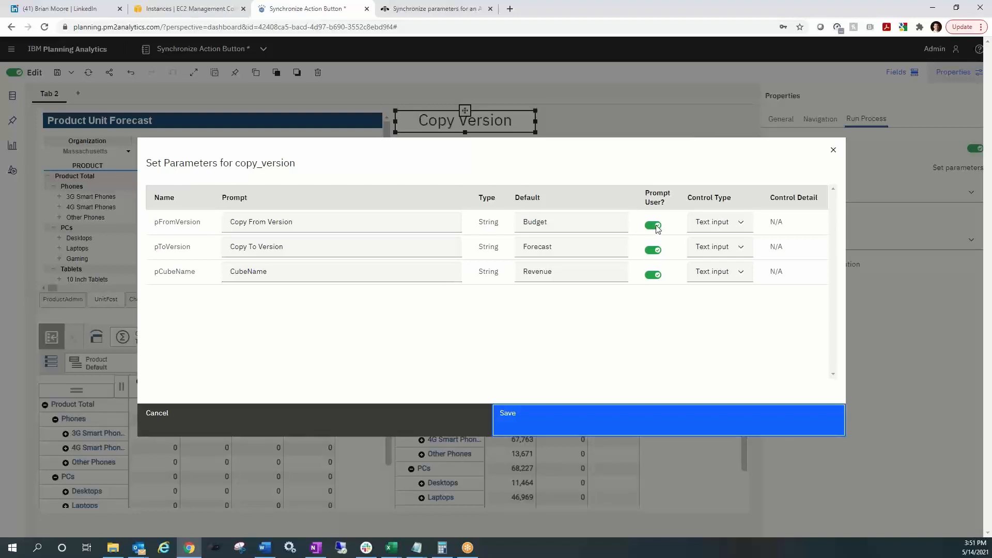
click(652, 225)
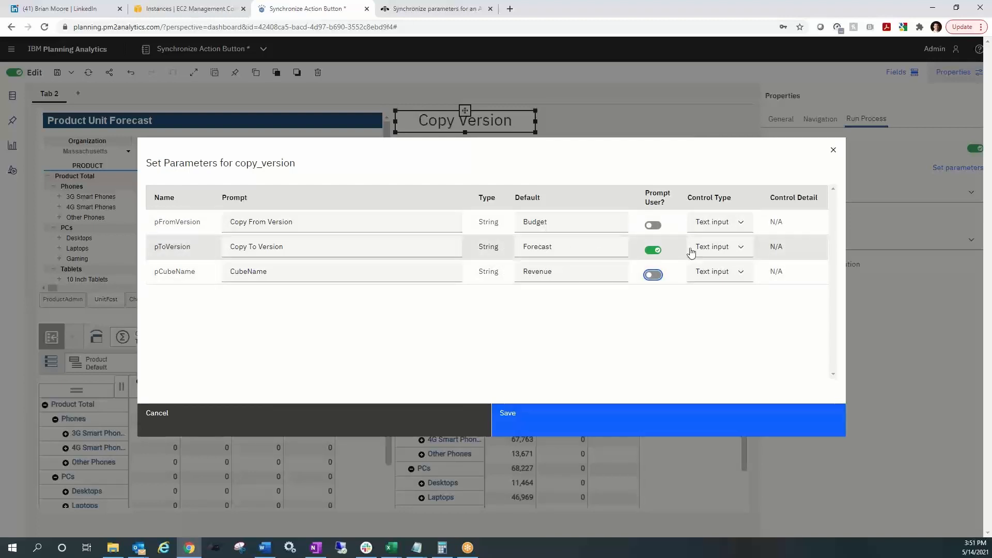
mouse_move(708, 254)
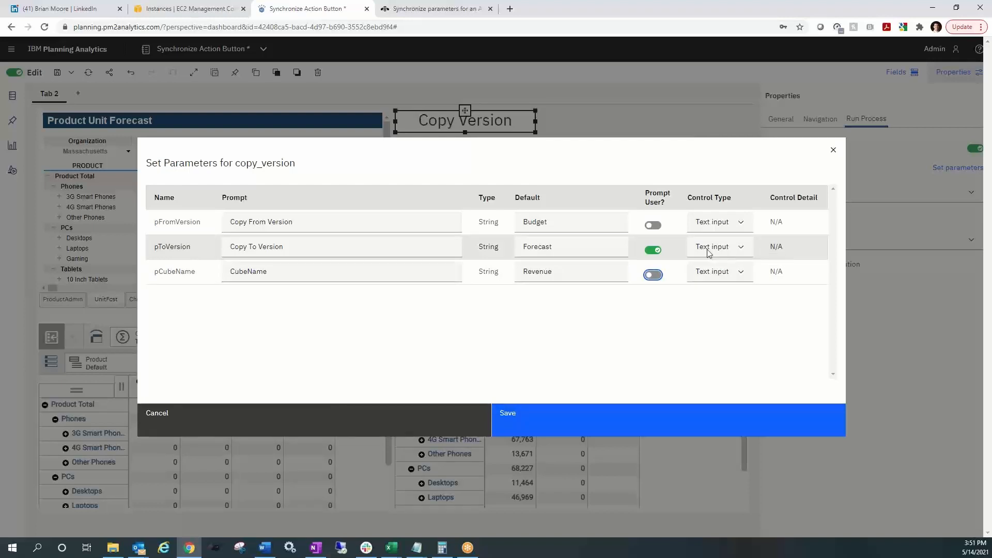
- Set pToVersion's control type to Synchronized with dimension Version and hierarchy Version
click(719, 246)
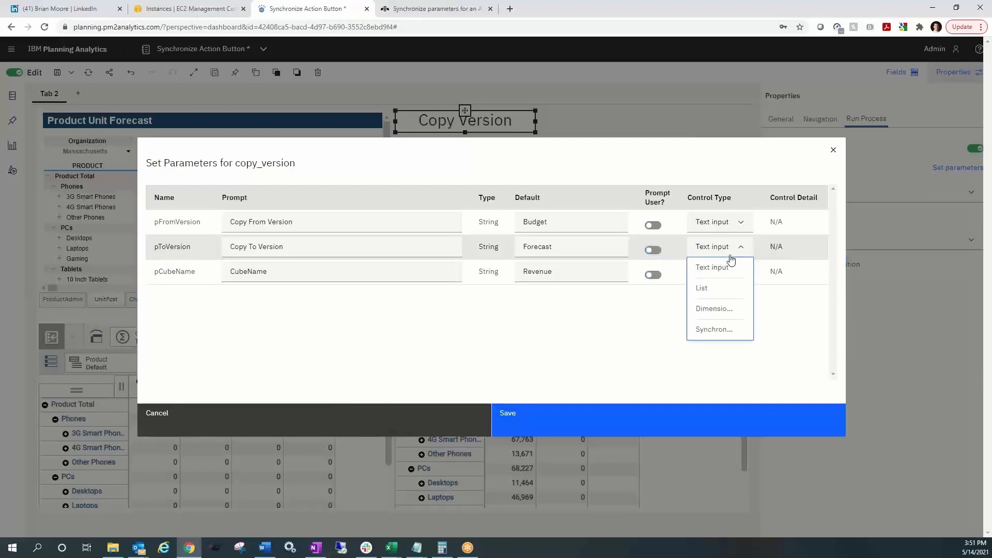
mouse_move(713, 329)
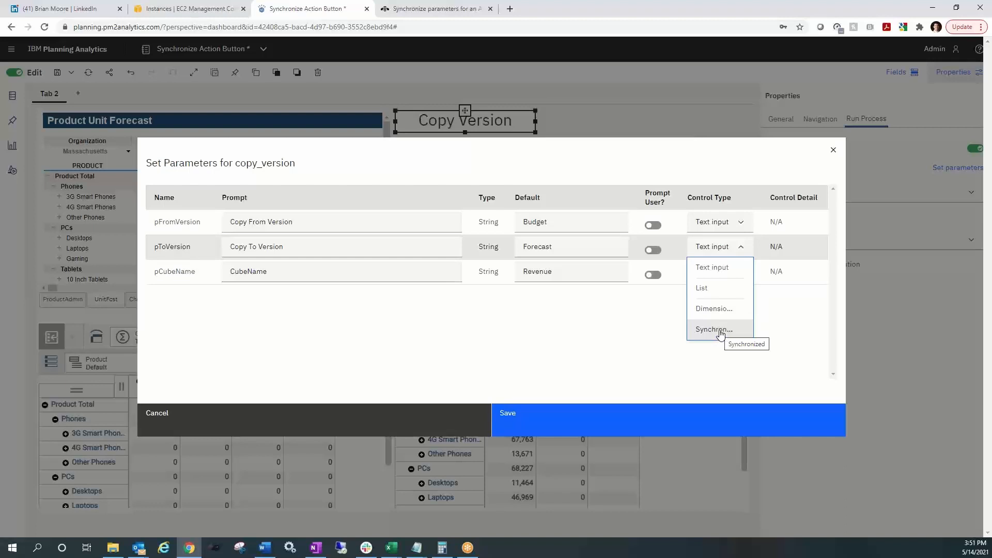
click(713, 329)
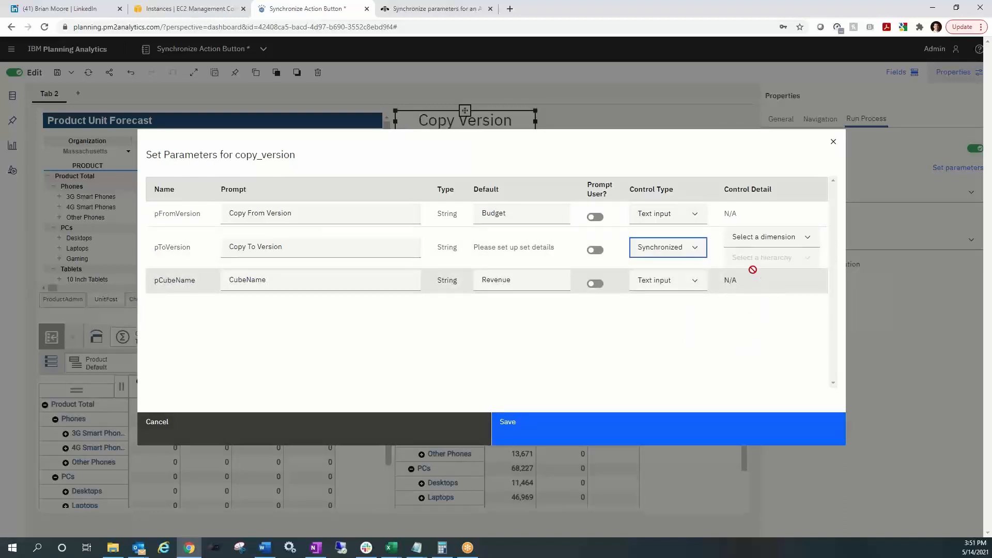
click(770, 236)
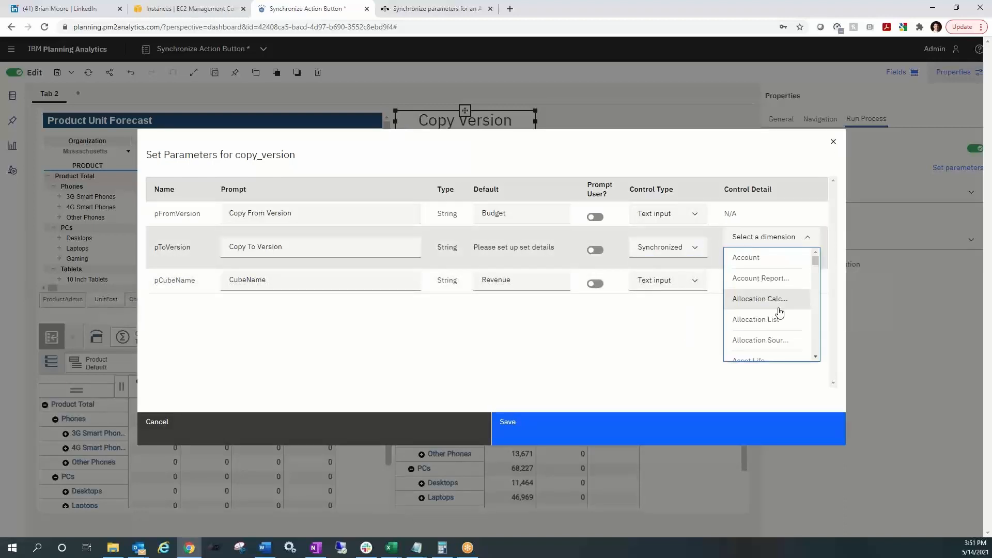
scroll(down, 3)
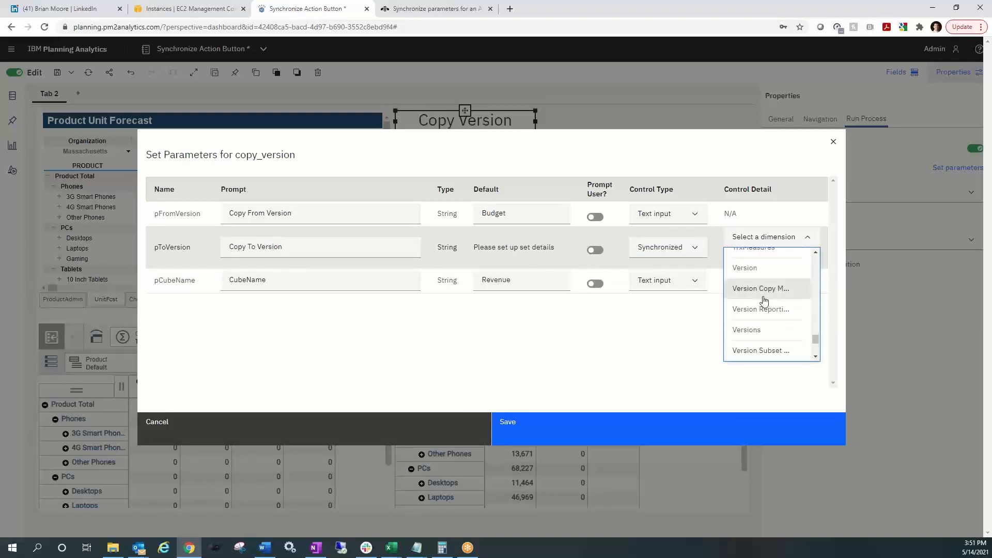
click(744, 267)
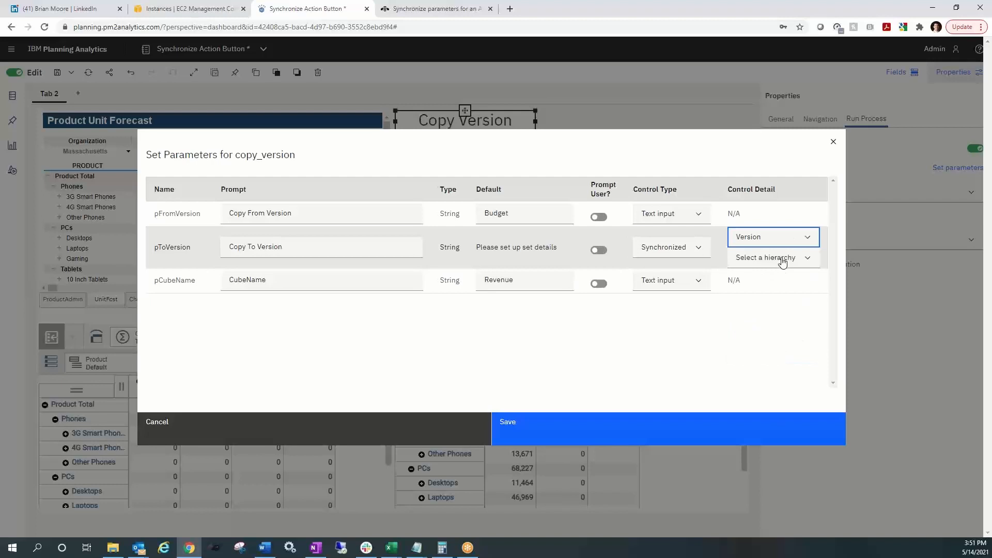
click(766, 256)
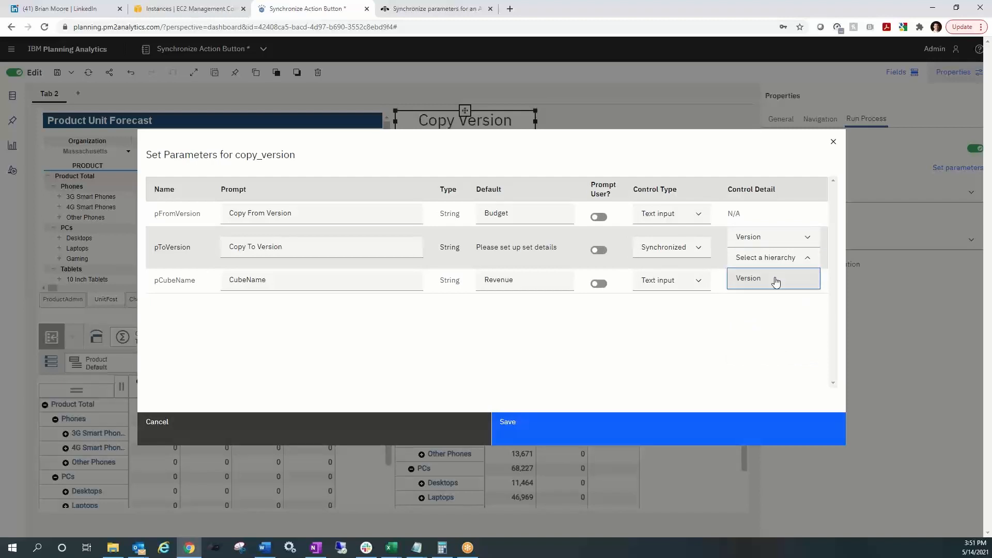
click(748, 278)
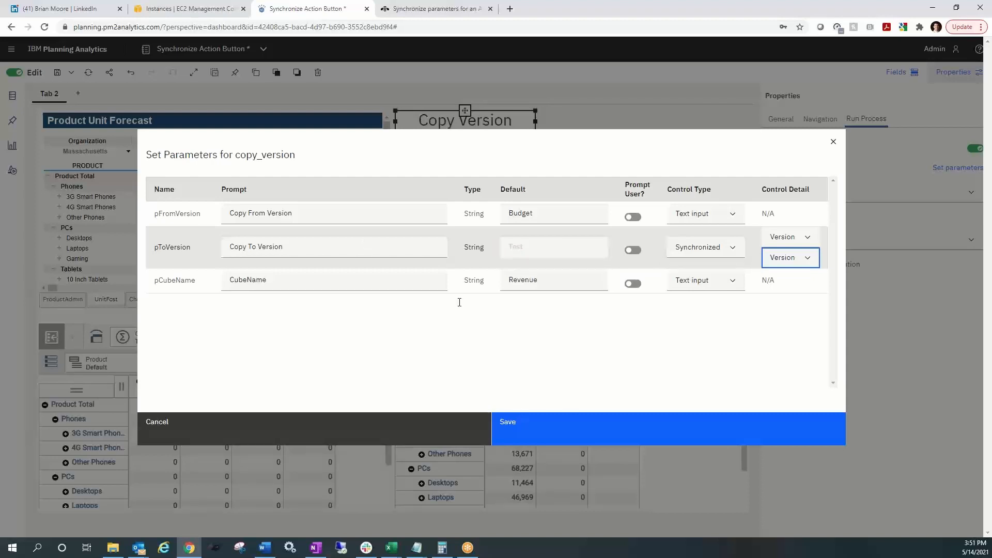
mouse_move(601, 429)
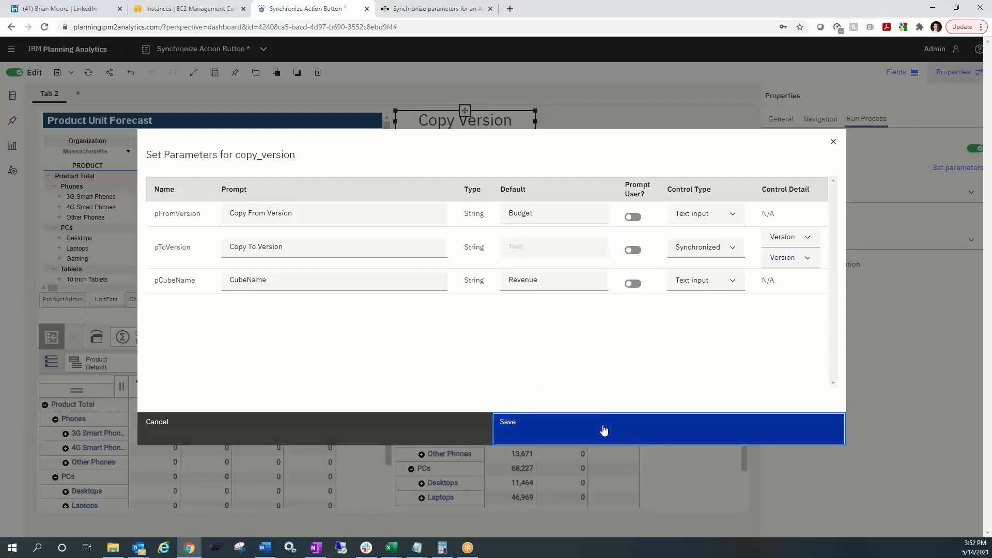
- Save the copy_version parameter settings in the Set Parameters dialog
click(602, 429)
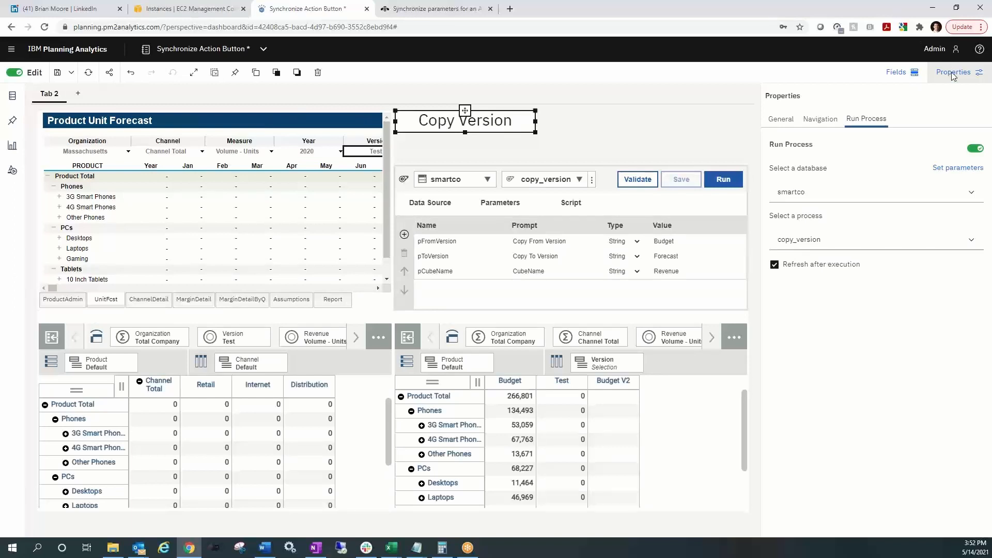
mouse_move(957, 68)
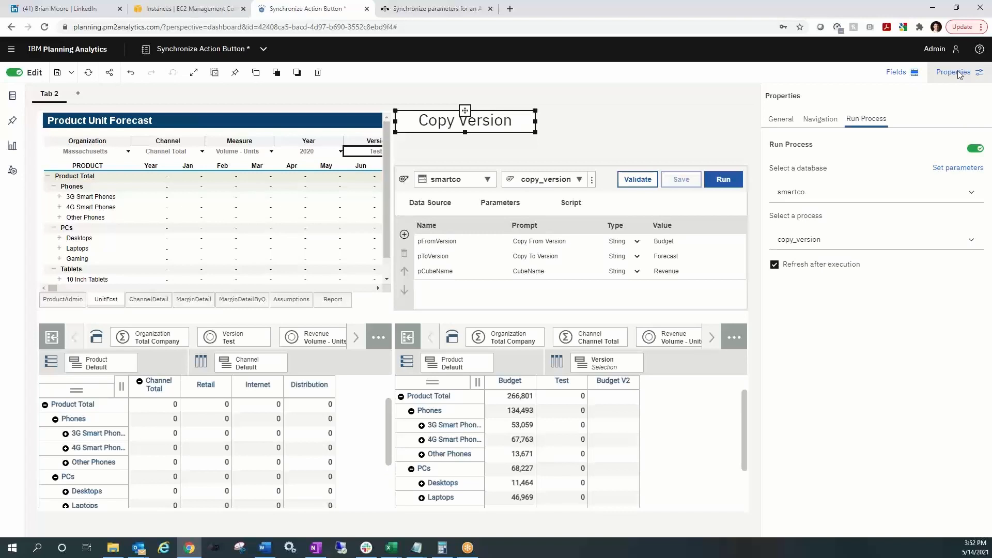
mouse_move(824, 112)
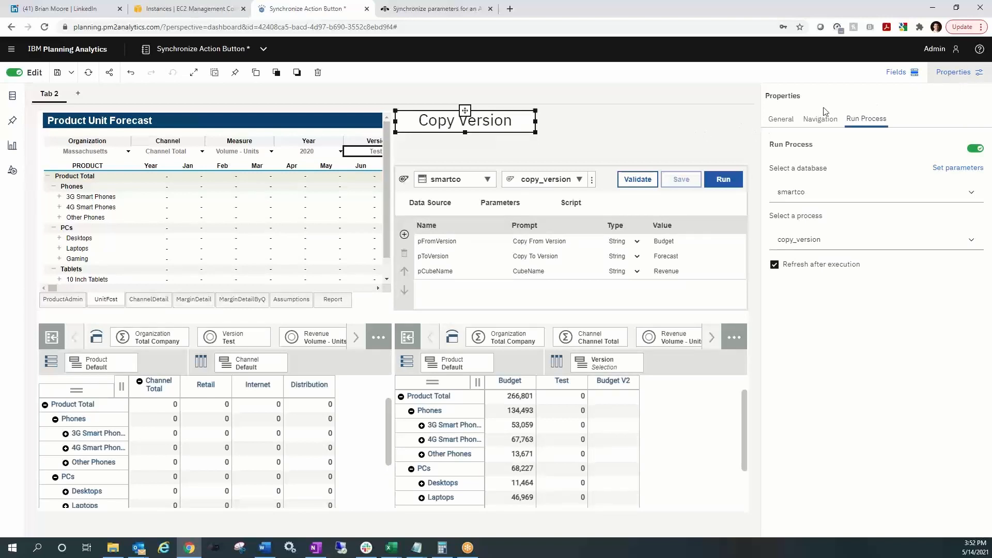
mouse_move(868, 102)
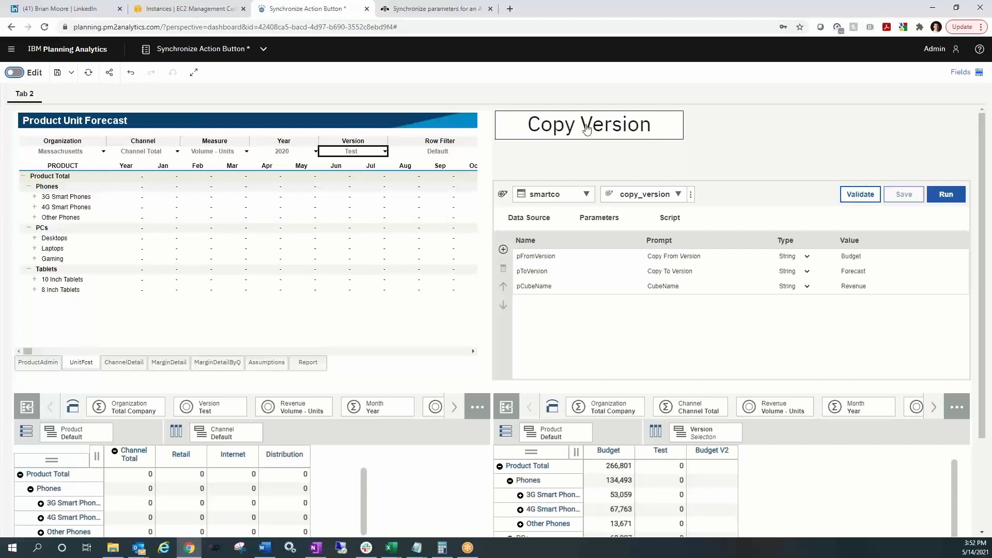
- Run Copy Version to copy Budget into Test, then check the Test column values
click(945, 194)
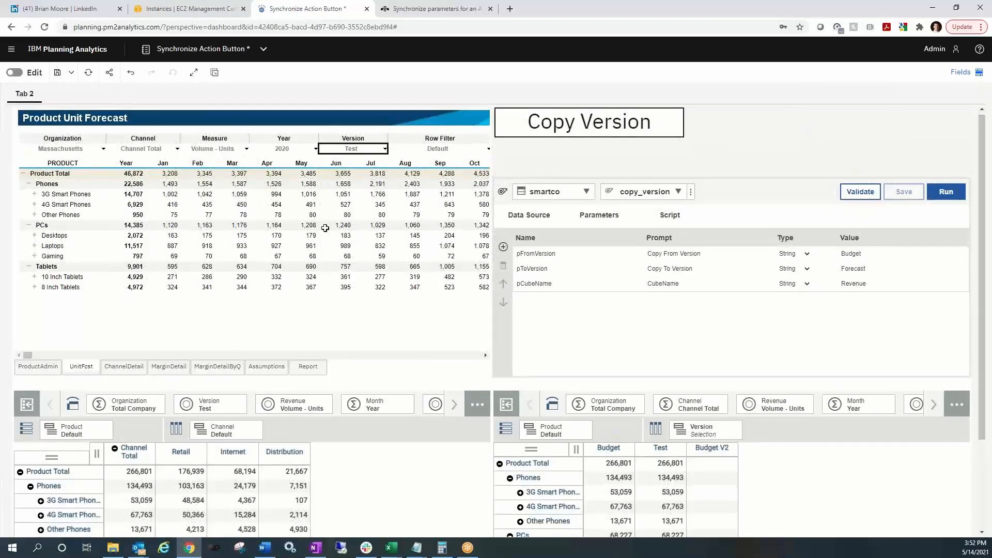
mouse_move(167, 203)
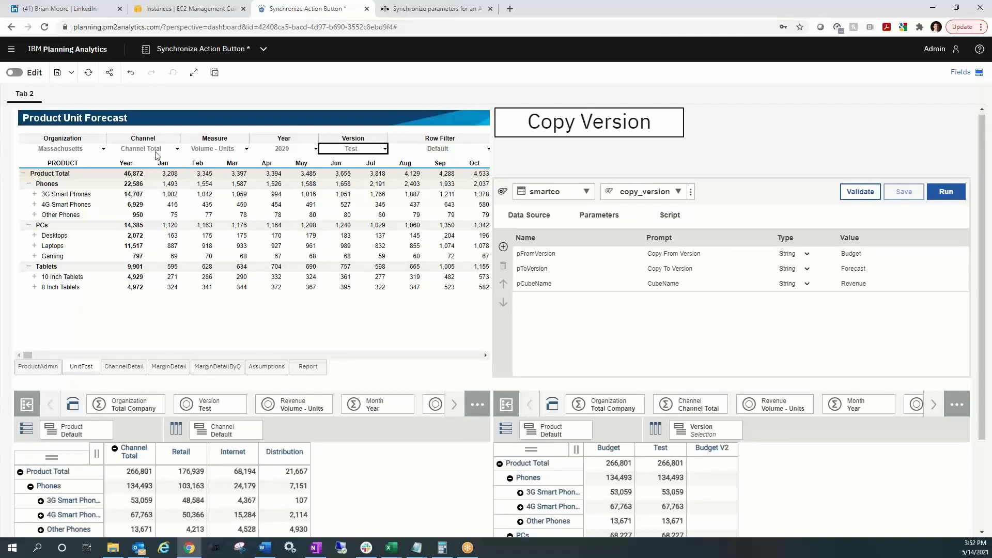
mouse_move(443, 290)
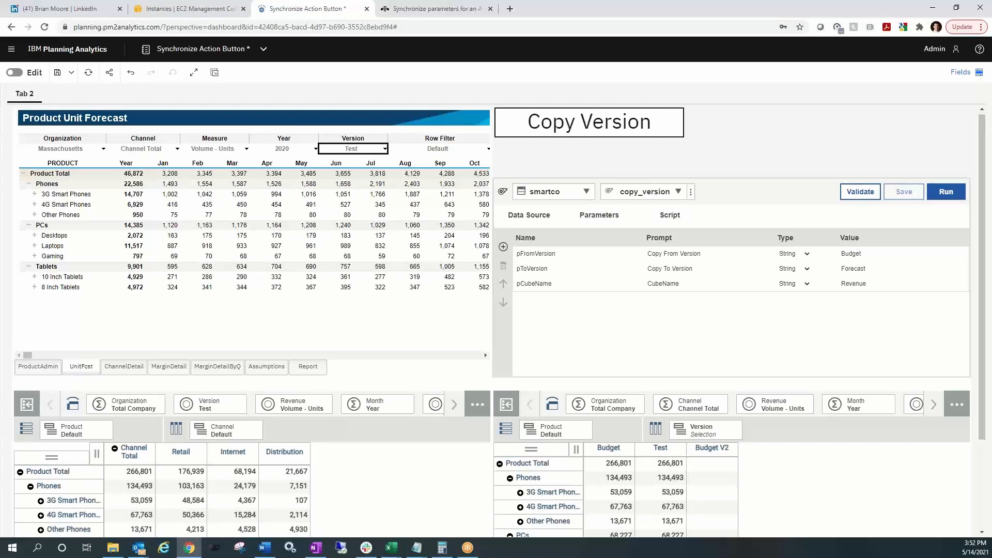
scroll(down, 3)
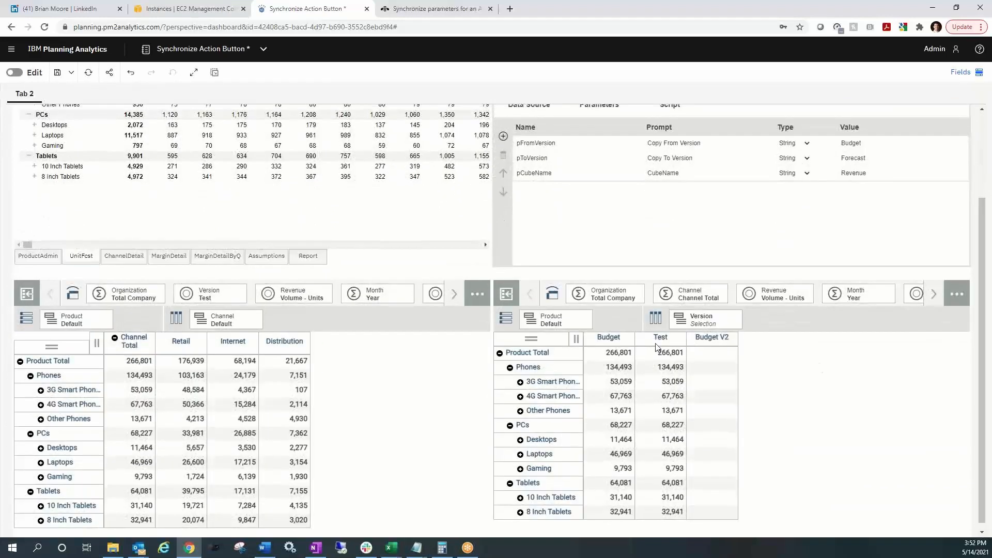
mouse_move(617, 424)
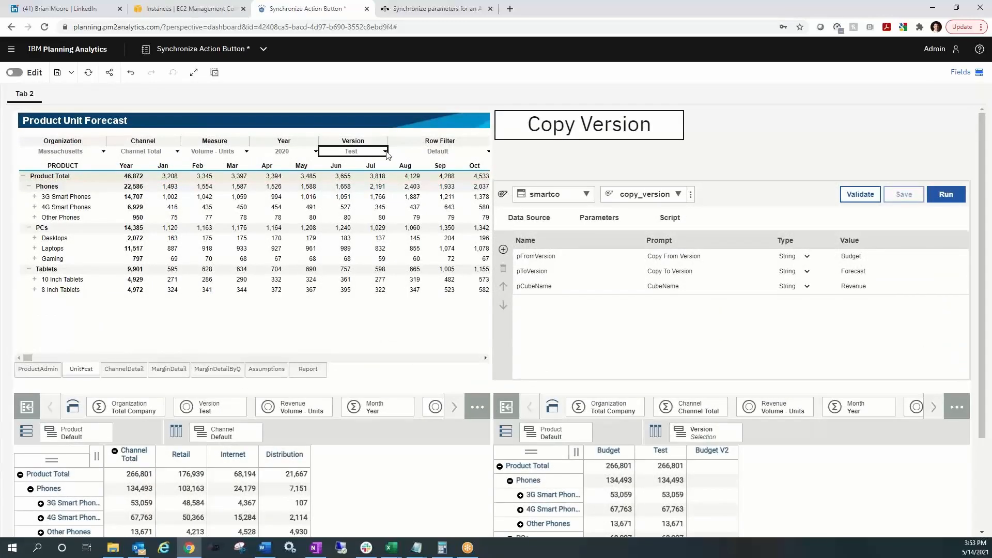
- Set the websheet version to Budget V2, run Copy Version, and verify the Budget V2 column
click(383, 150)
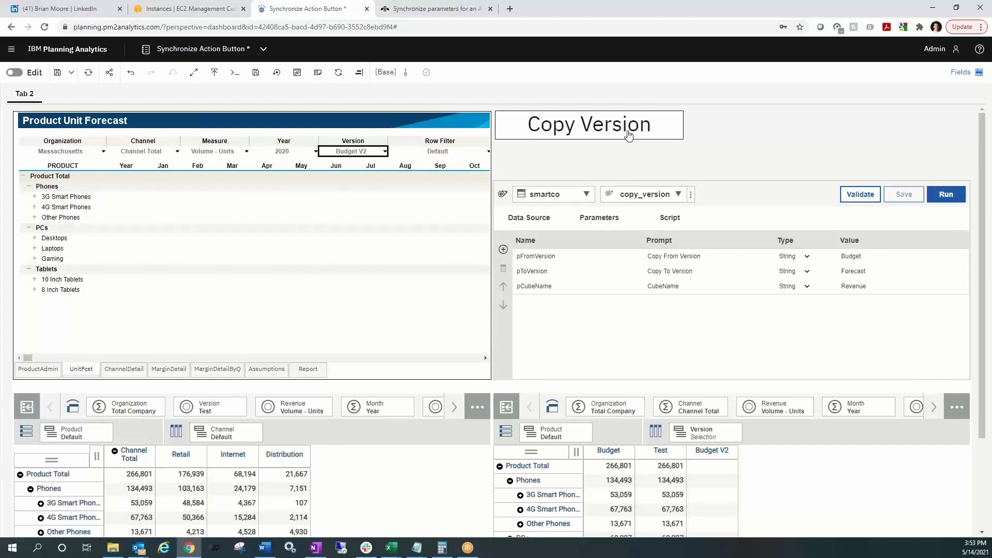
click(587, 124)
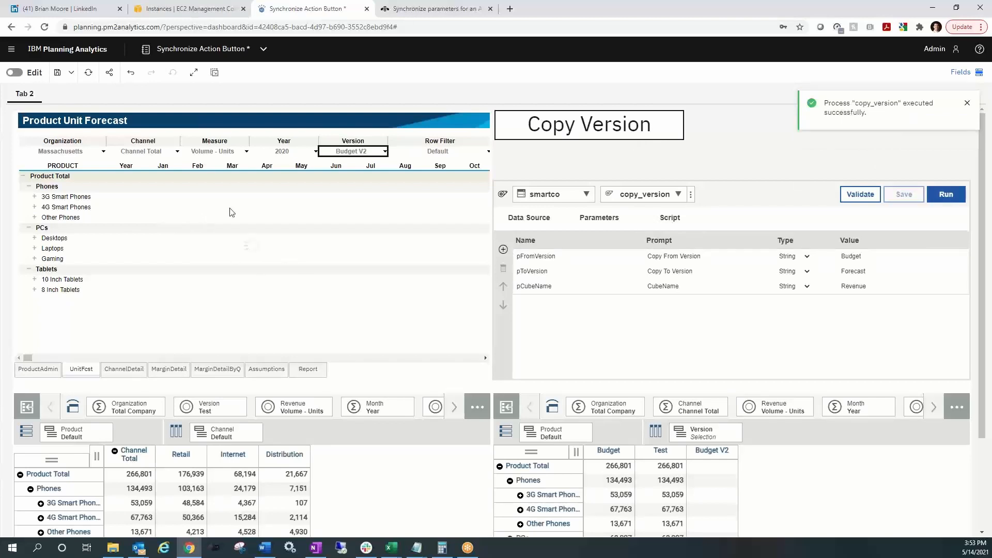
scroll(down, 3)
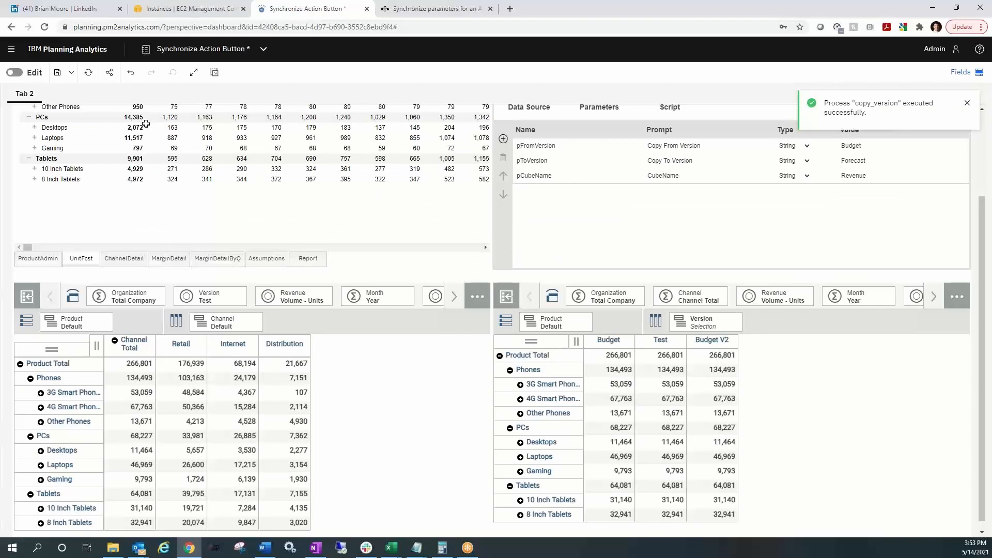
mouse_move(729, 365)
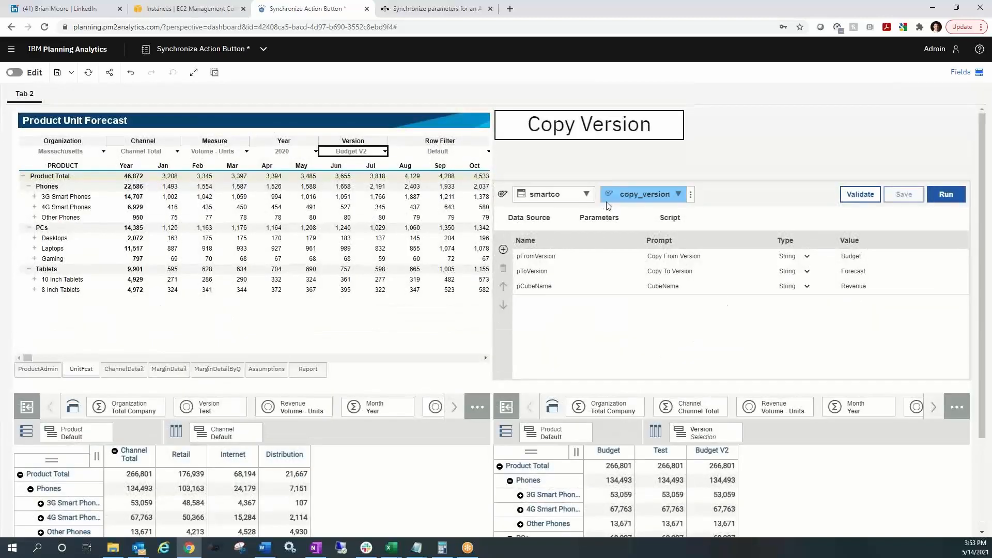
mouse_move(434, 8)
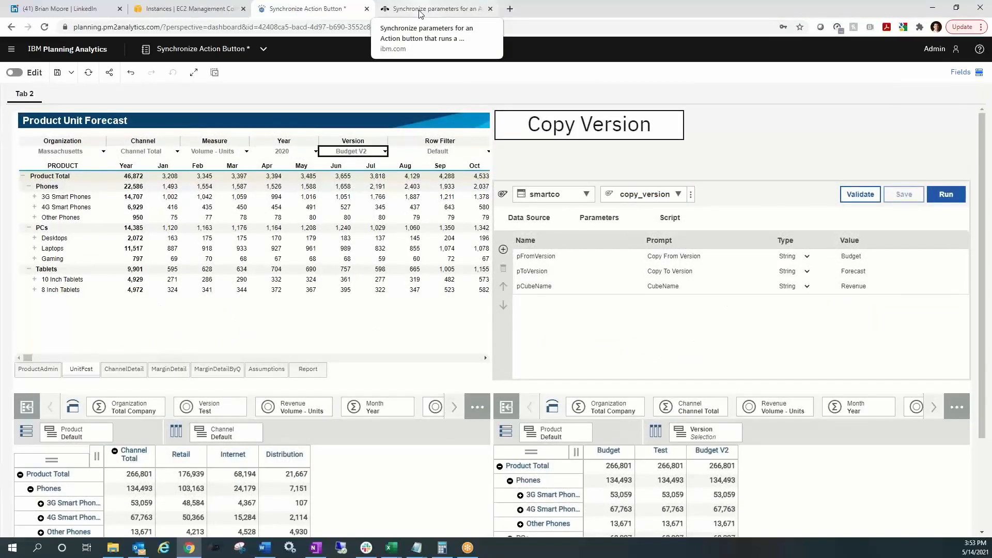
- Return to the IBM Documentation page 'Synchronize parameters for an Action button'
click(434, 9)
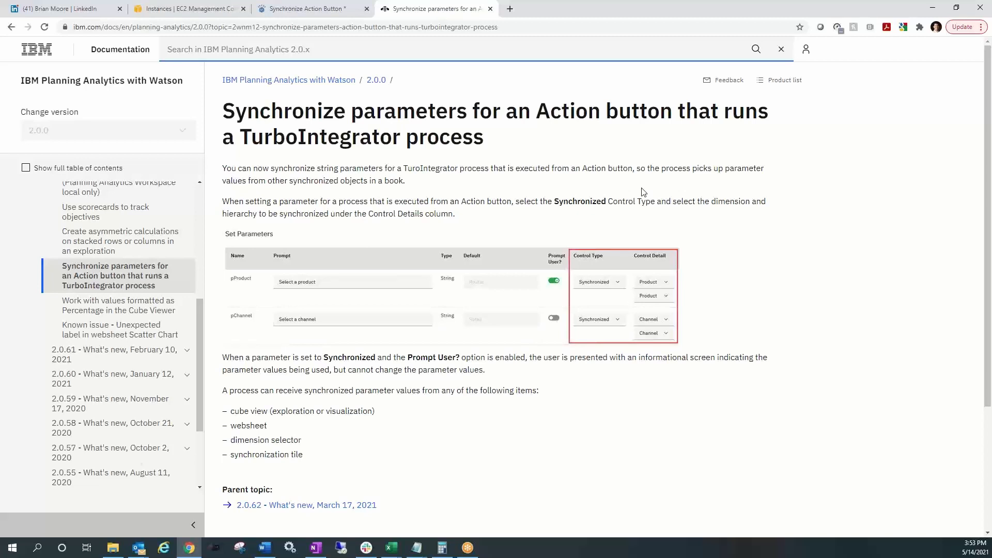
mouse_move(642, 192)
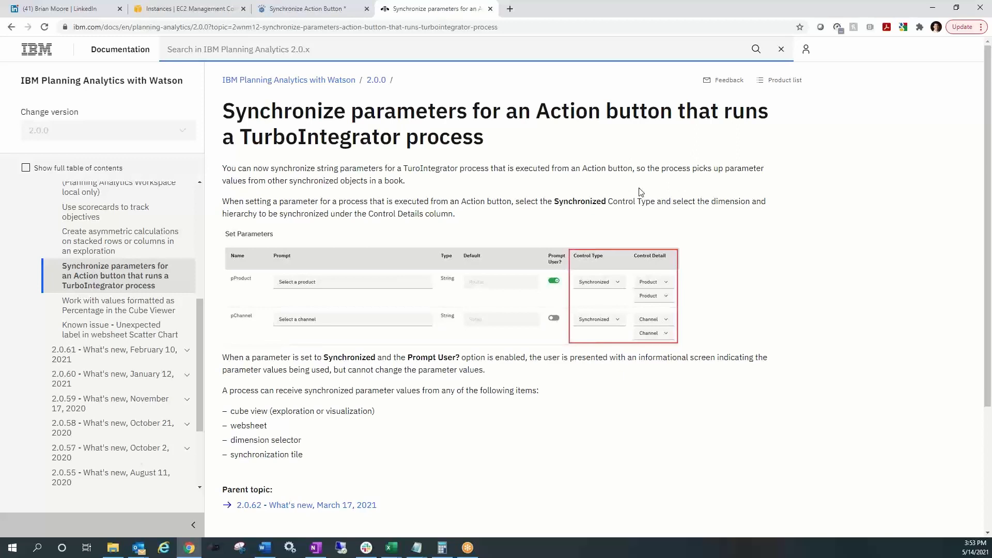
mouse_move(606, 192)
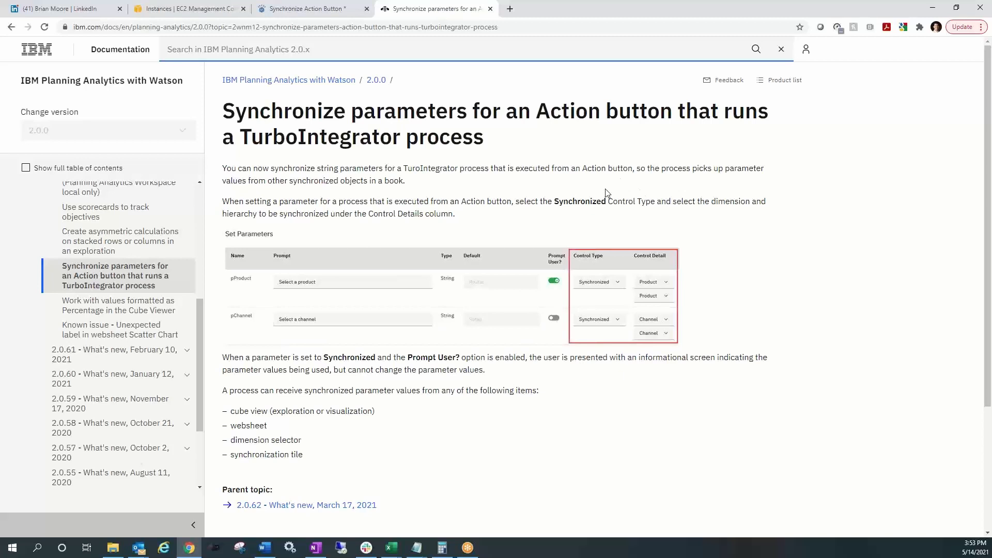
mouse_move(621, 187)
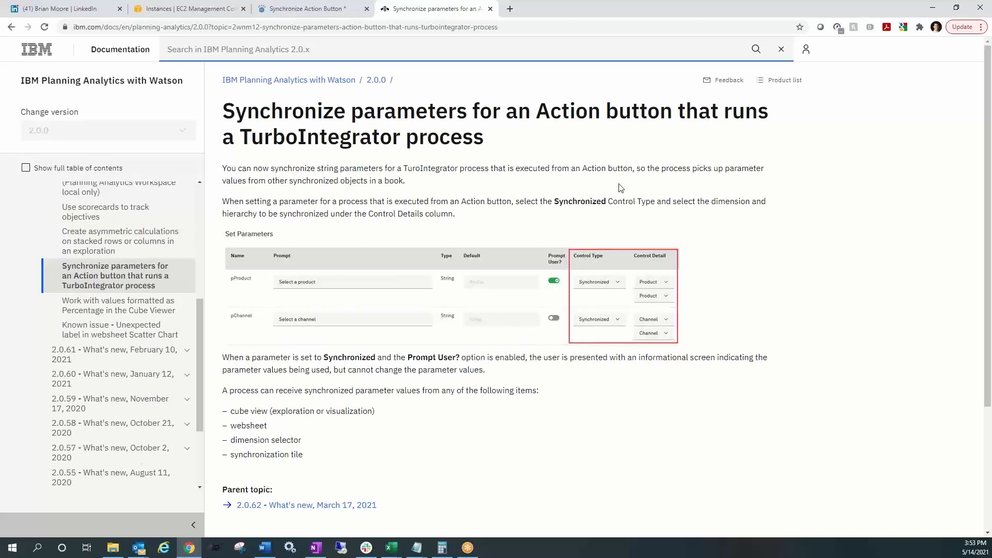
mouse_move(969, 101)
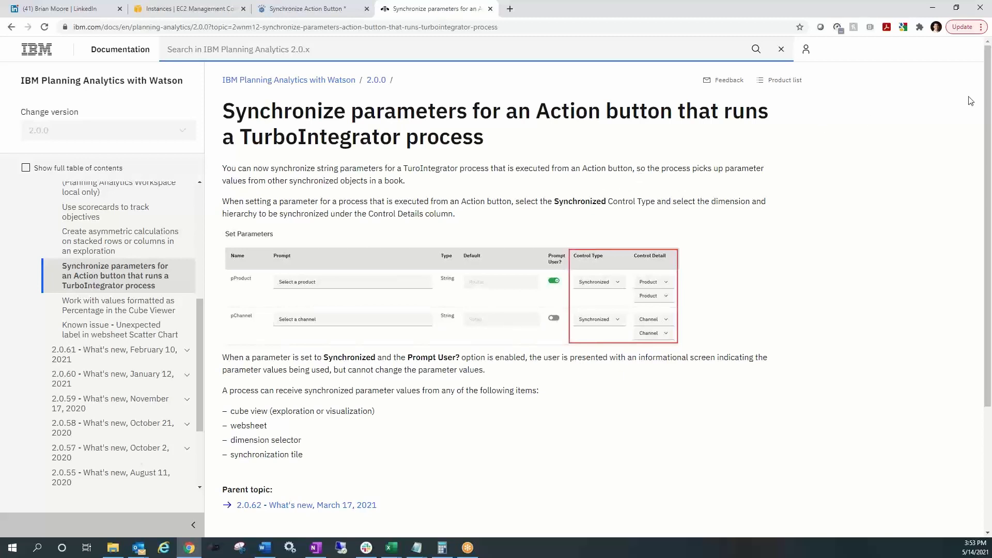